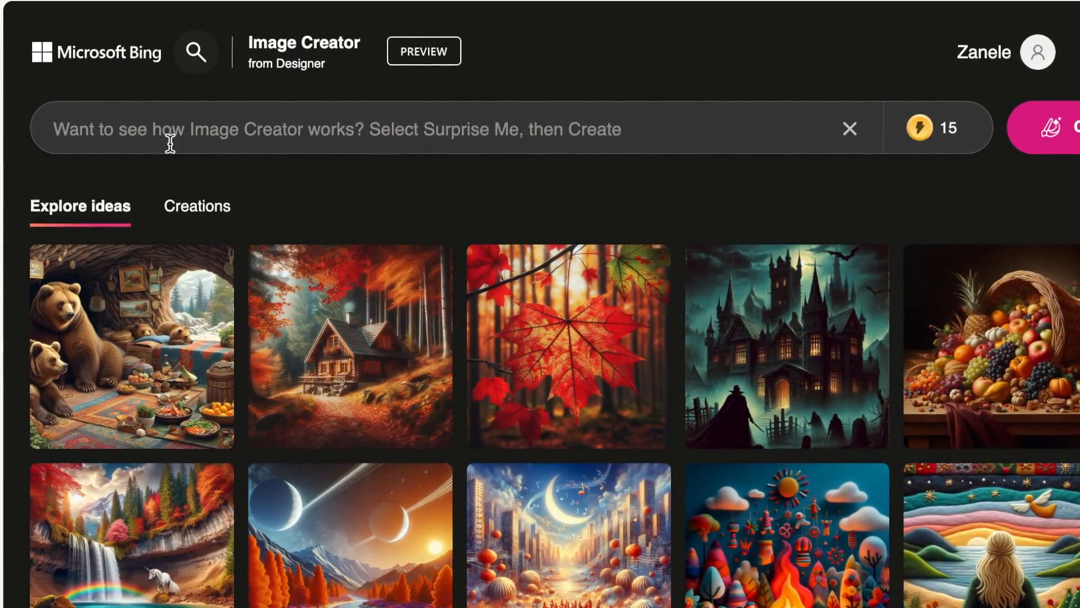
# Step: Enter the prompt of a hand emerging in 3D from a phone screen pouring wine, and generate images
pyautogui.write('Some')
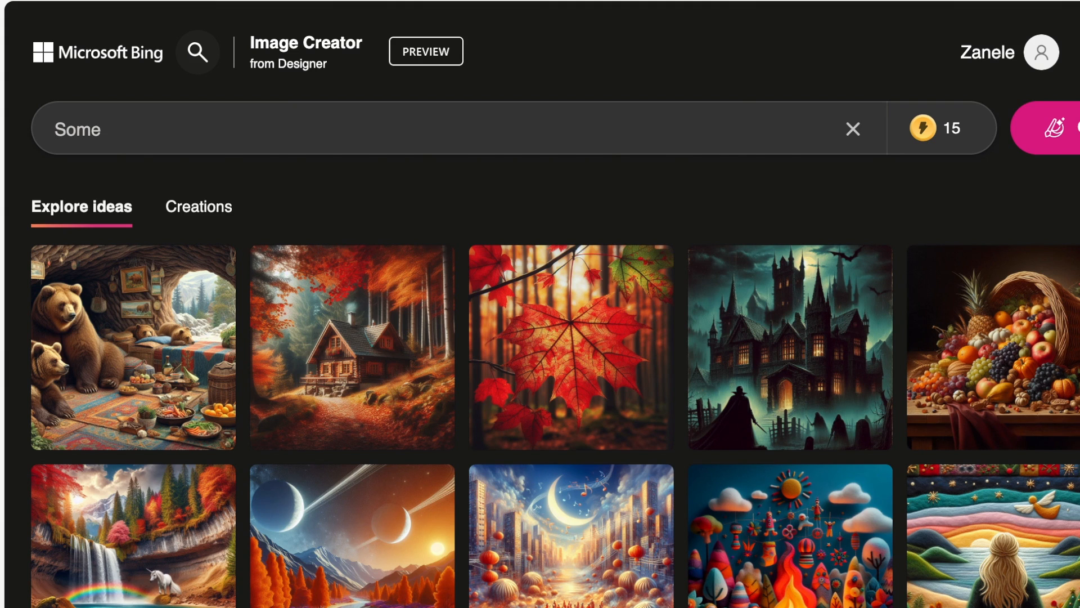
pyautogui.write("m and hand emerges in 3D from the screen, with a bottle of wine, pouring the wine into the lady's gl")
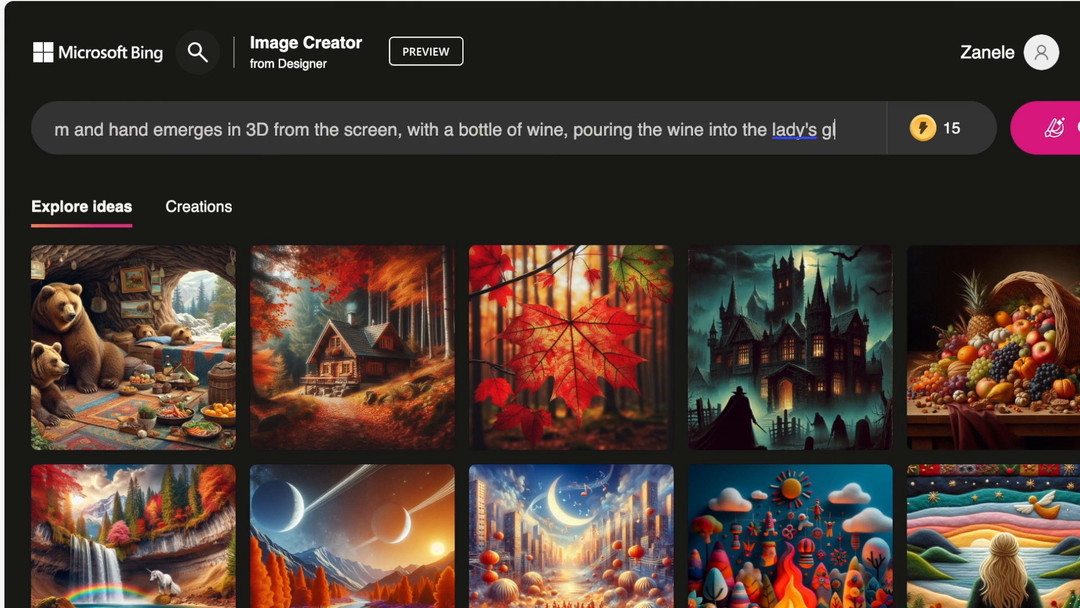
pyautogui.click(1061, 127)
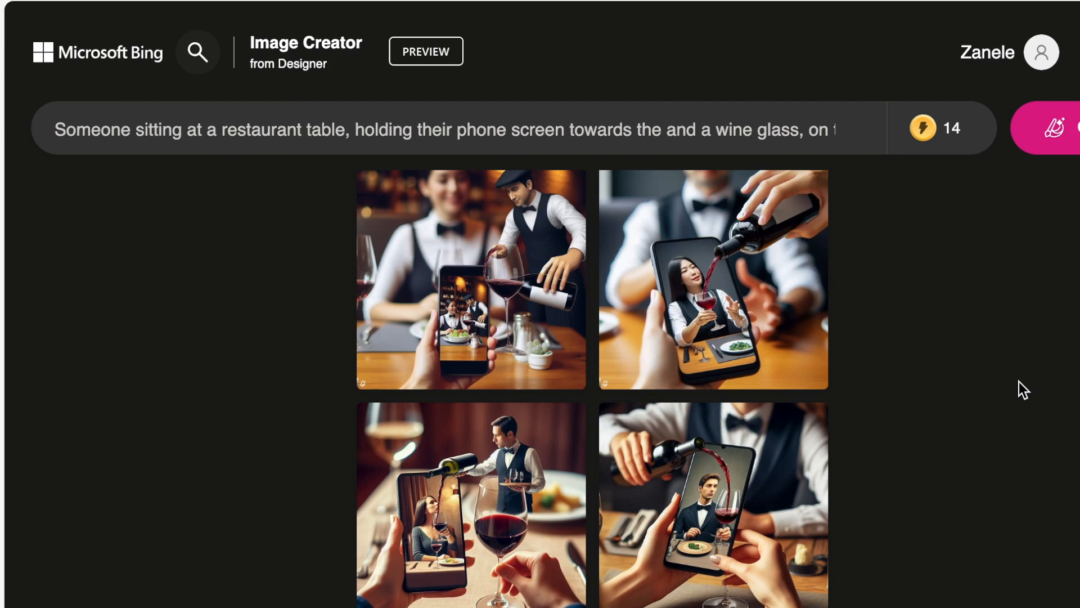
pyautogui.moveTo(992, 422)
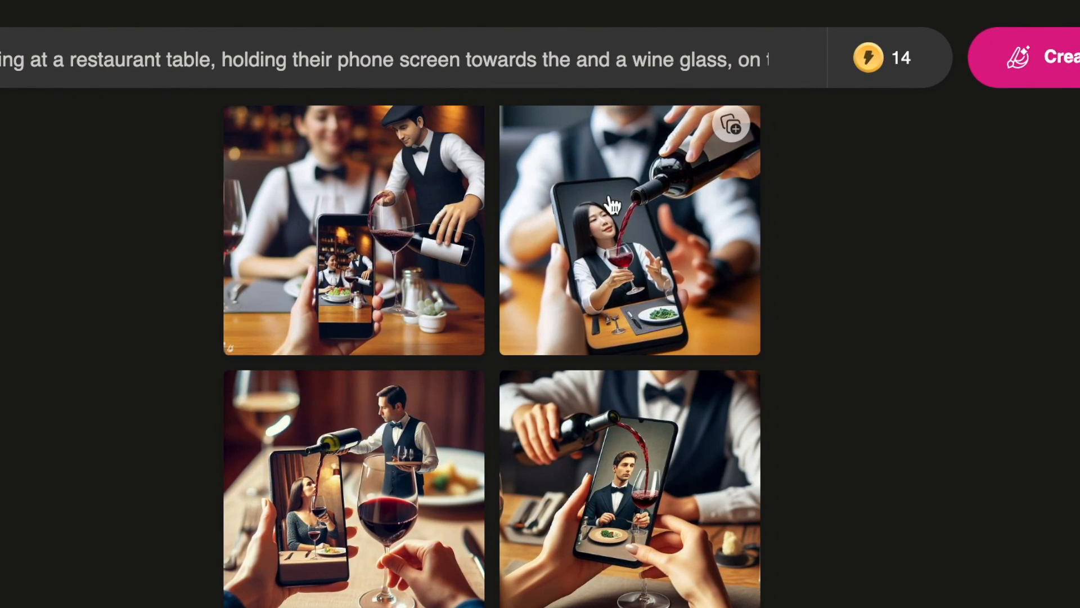
pyautogui.moveTo(644, 206)
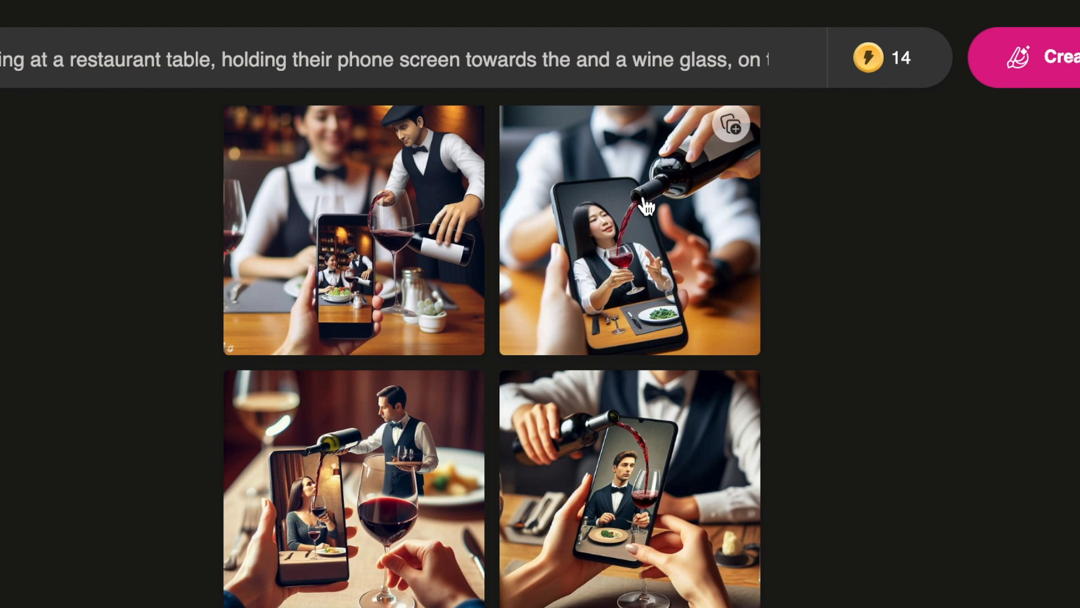
pyautogui.moveTo(517, 403)
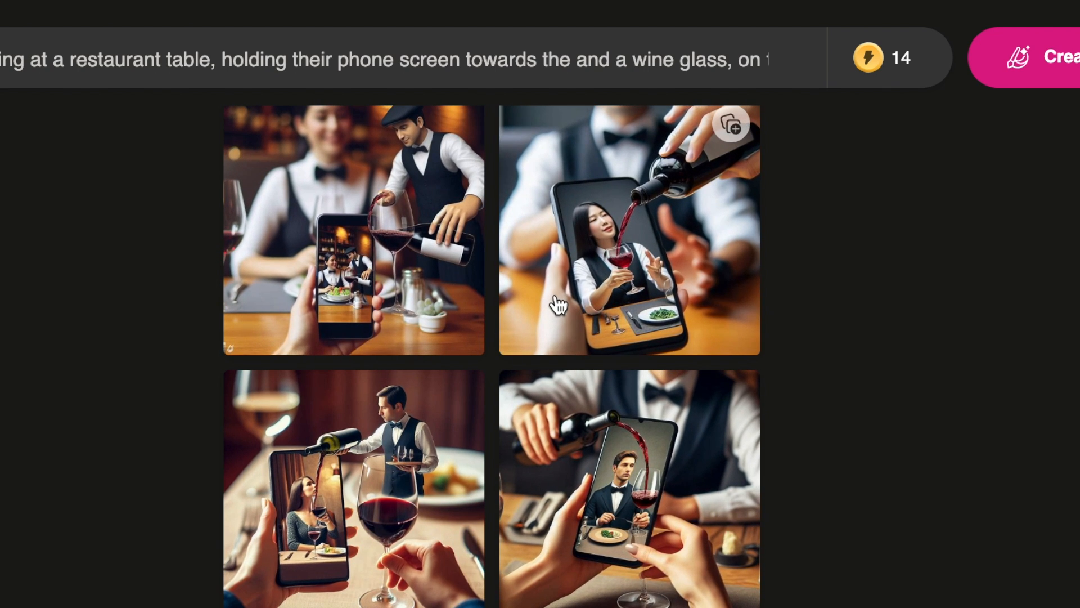
pyautogui.moveTo(516, 334)
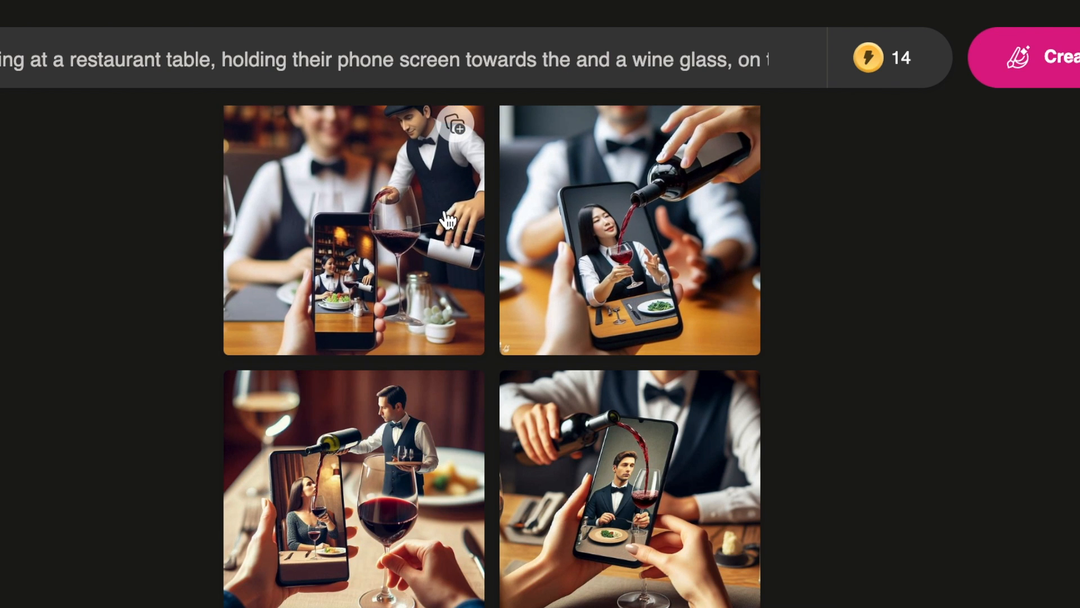
# Step: Revise the prompt wording and regenerate until a waiter's arm pours wine from the phone
pyautogui.click(454, 125)
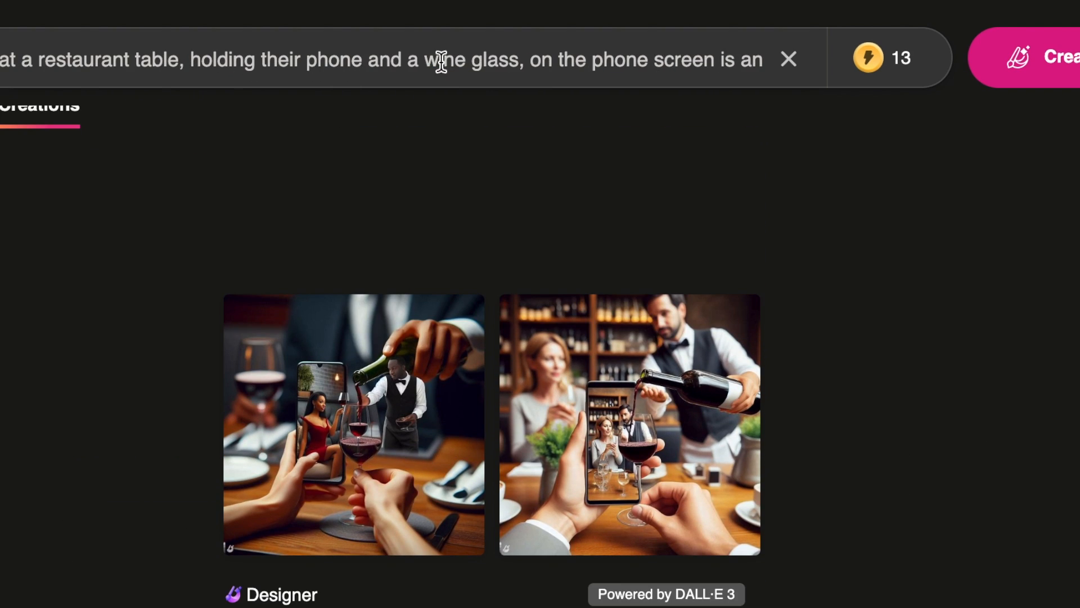
pyautogui.click(1047, 58)
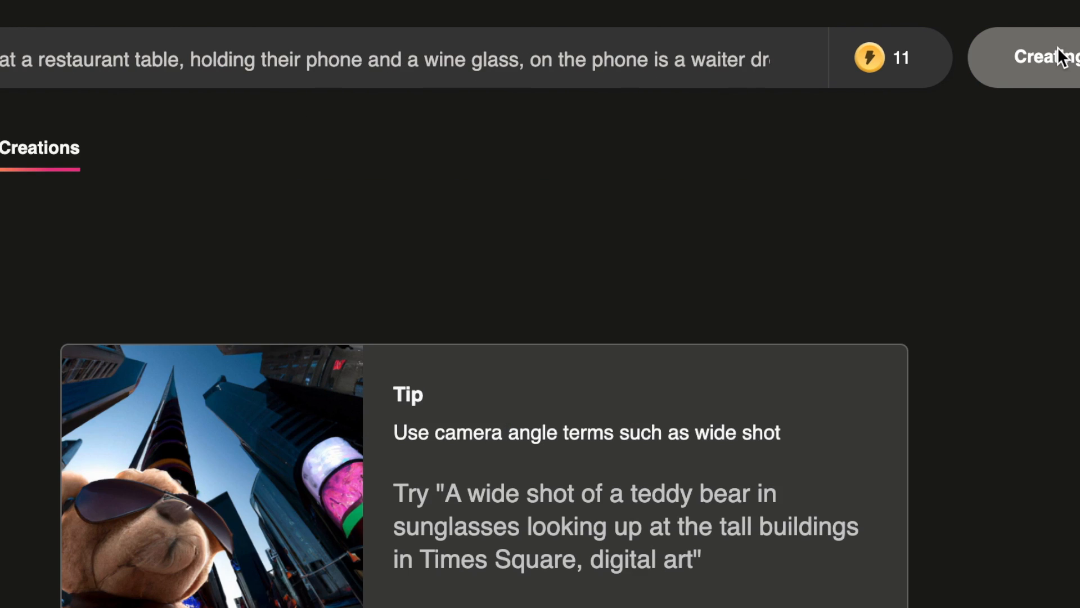
pyautogui.click(1047, 57)
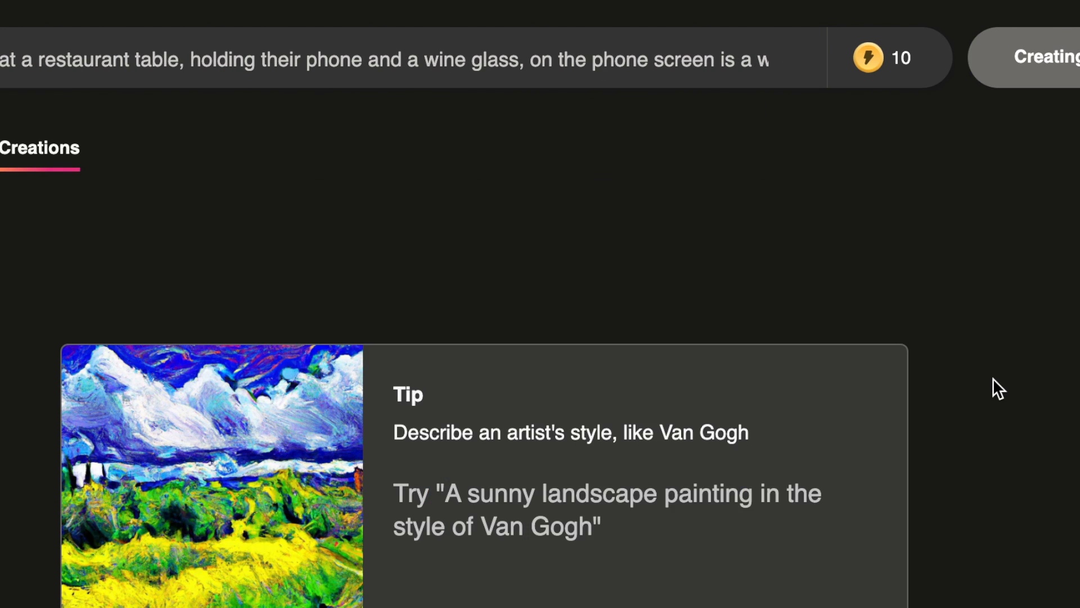
pyautogui.click(1026, 58)
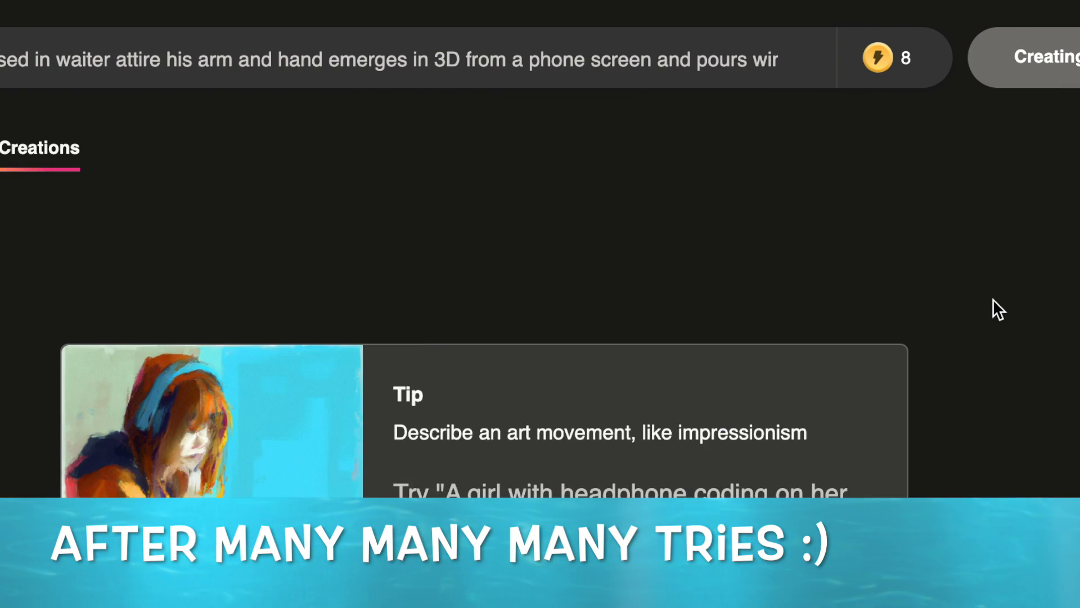
pyautogui.click(1046, 57)
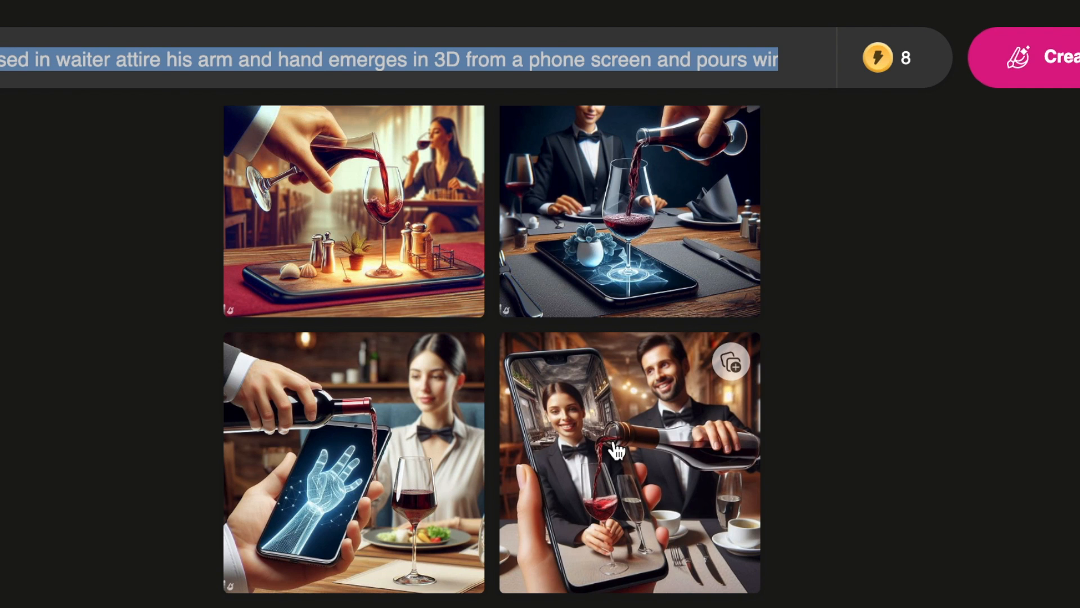
# Step: Open the bottom-right smiling waiter image in full-size detail view
pyautogui.click(626, 461)
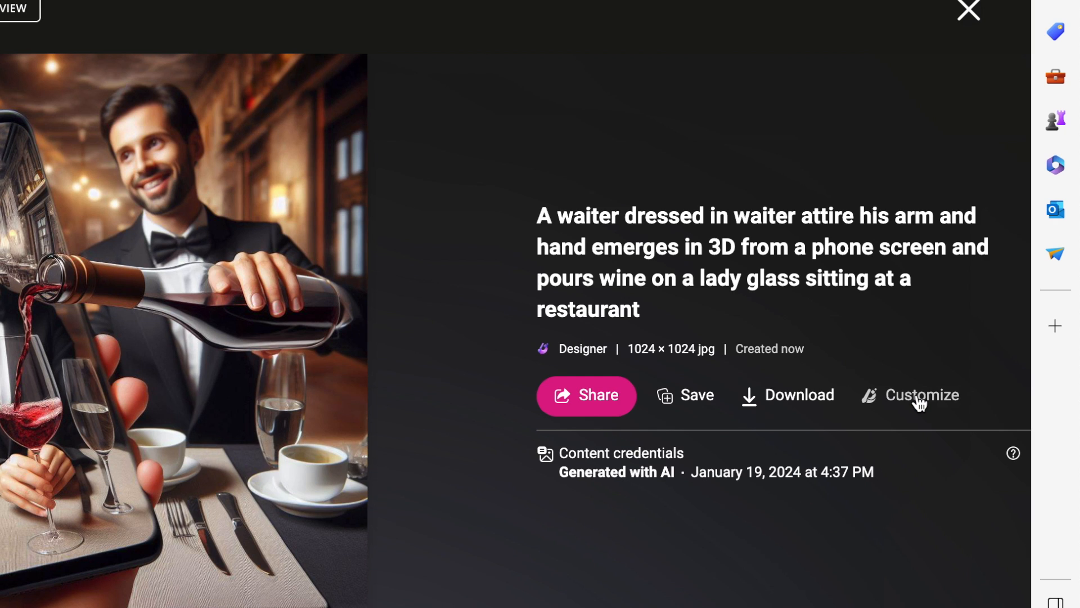
# Step: Customize the waiter image in Designer and choose Resize from the design menu
pyautogui.click(921, 395)
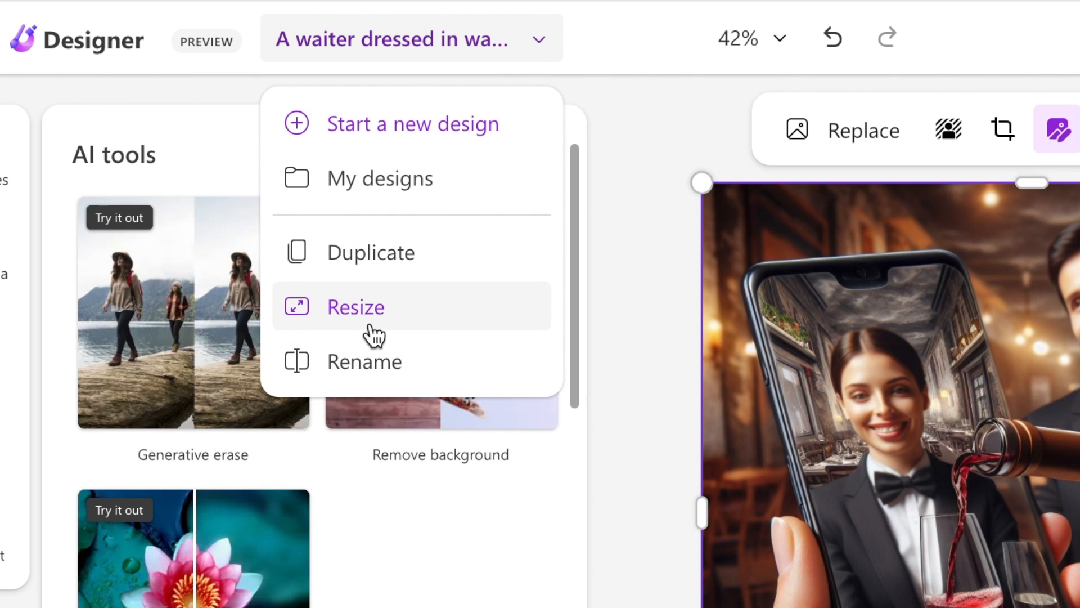
pyautogui.click(355, 306)
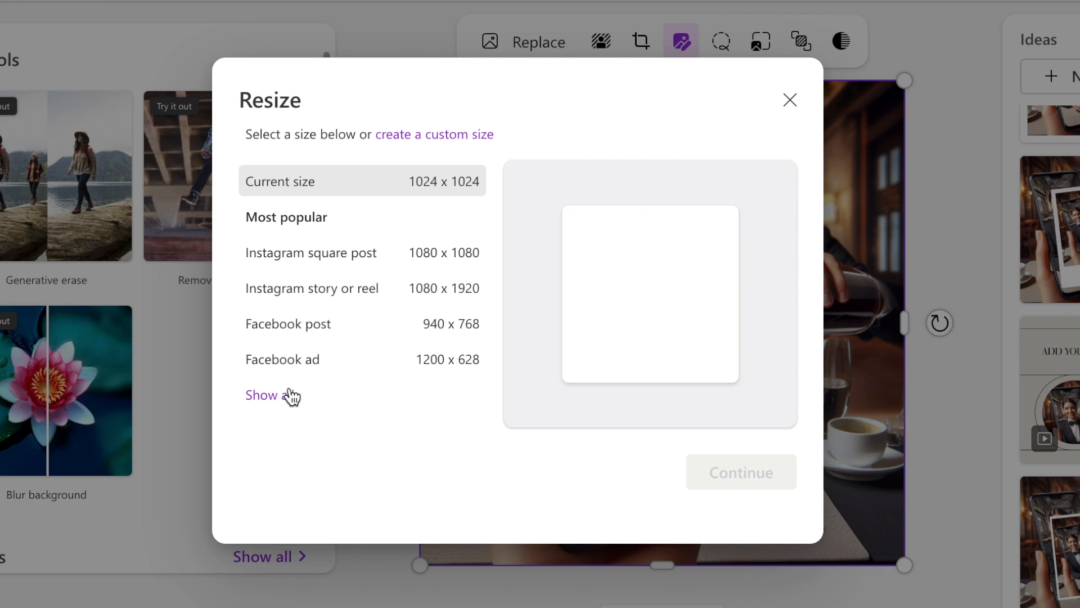
# Step: Expand the preset size list, scroll down, and choose to create a custom size
pyautogui.click(262, 395)
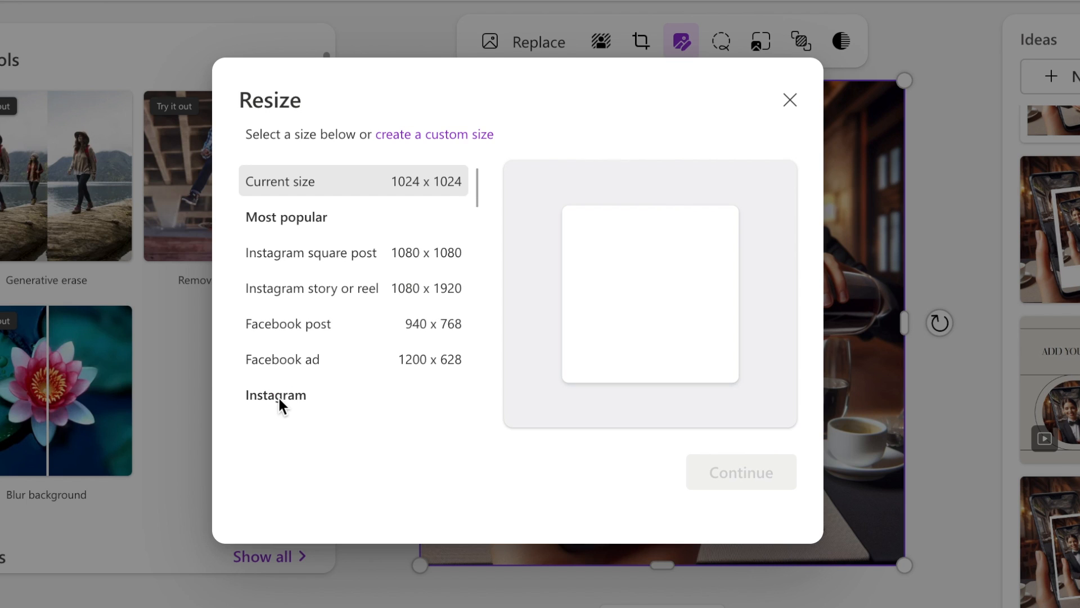
pyautogui.moveTo(427, 274)
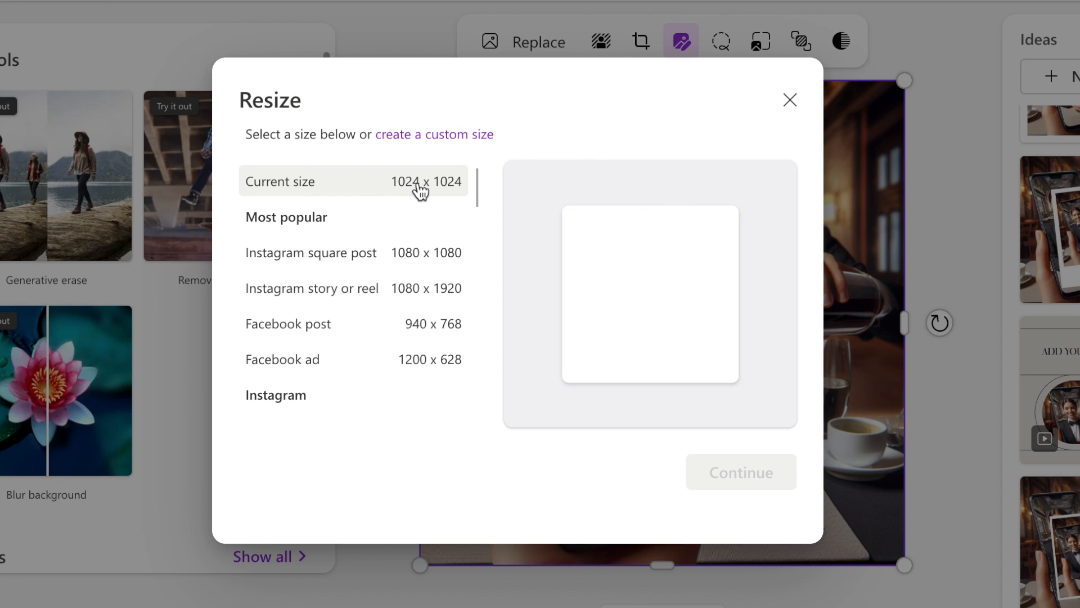
pyautogui.scroll(-3)
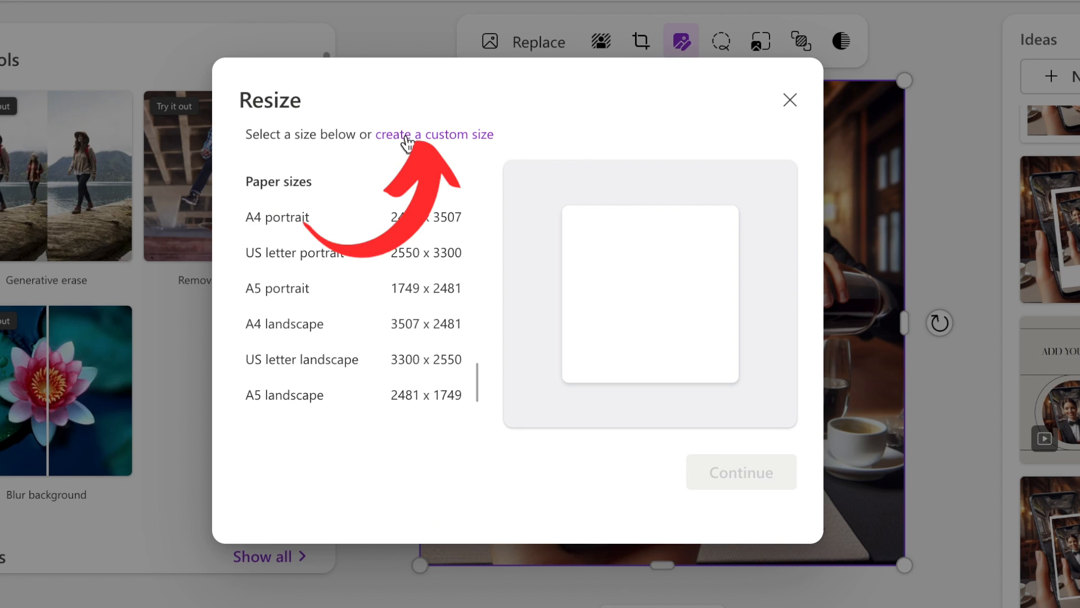
pyautogui.click(434, 134)
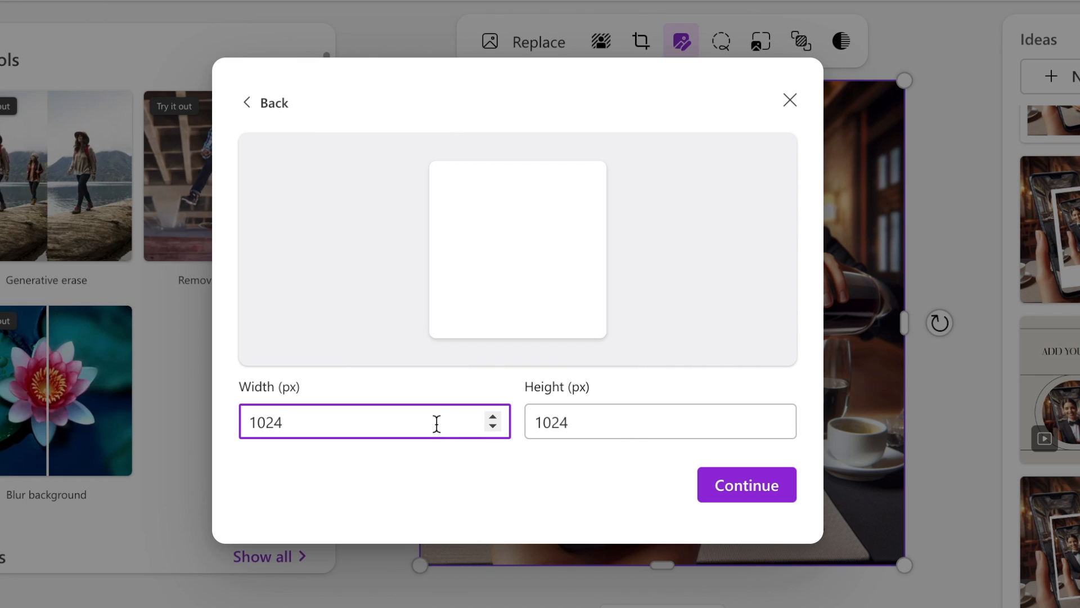
# Step: Resize the design to 1280 × 720 px and continue to the preview
pyautogui.write('1')
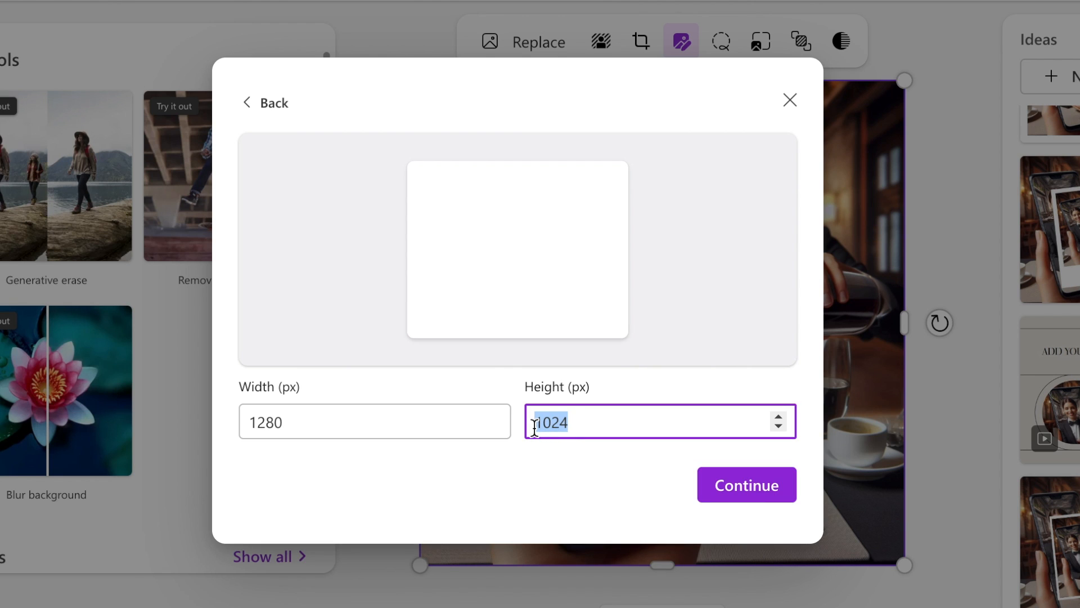
pyautogui.write('720')
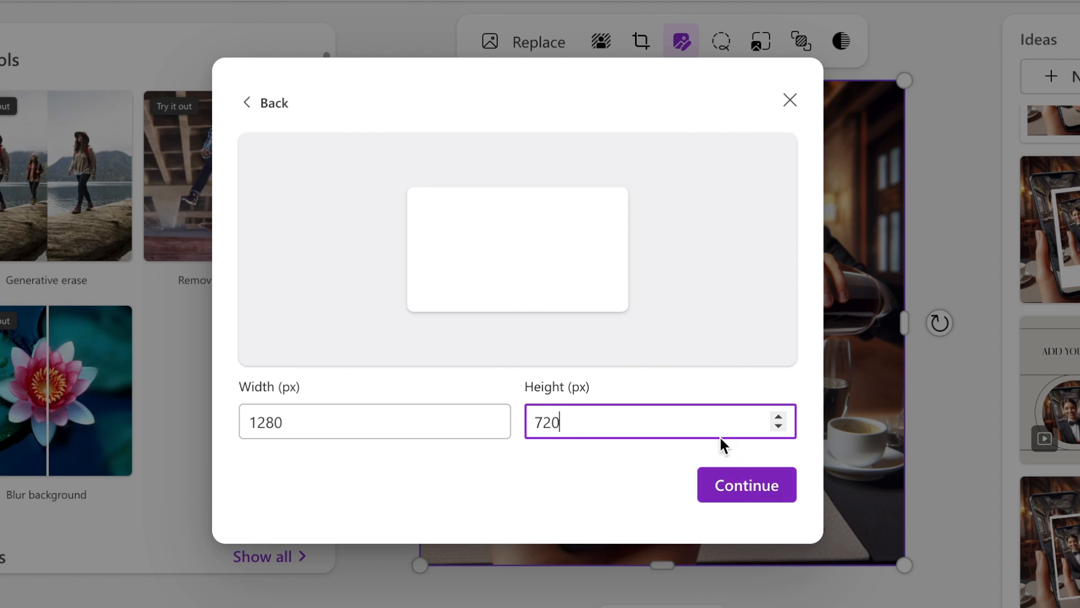
pyautogui.click(746, 485)
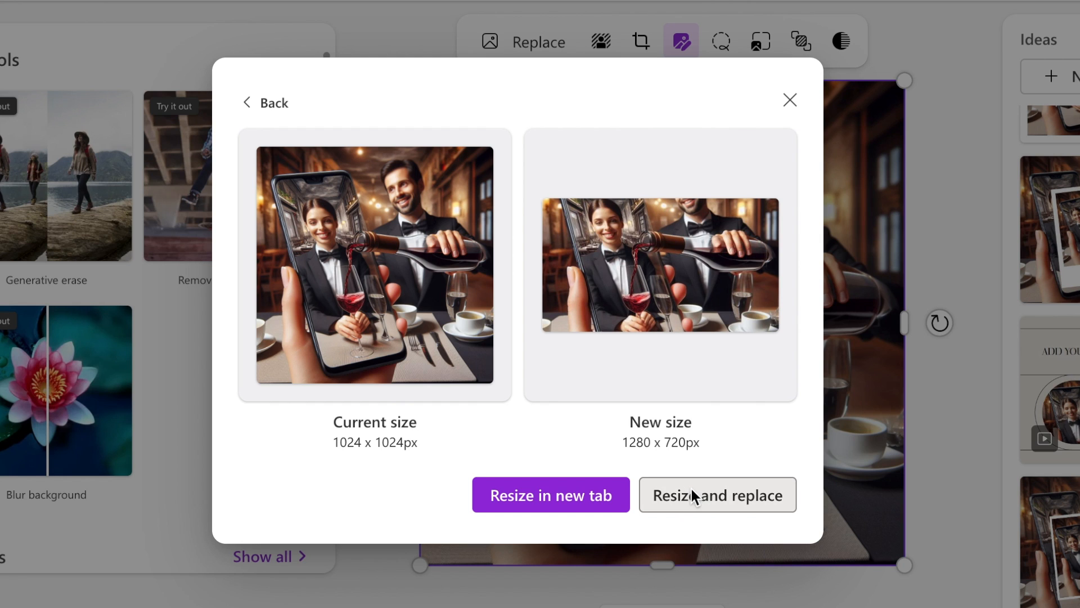
pyautogui.click(716, 495)
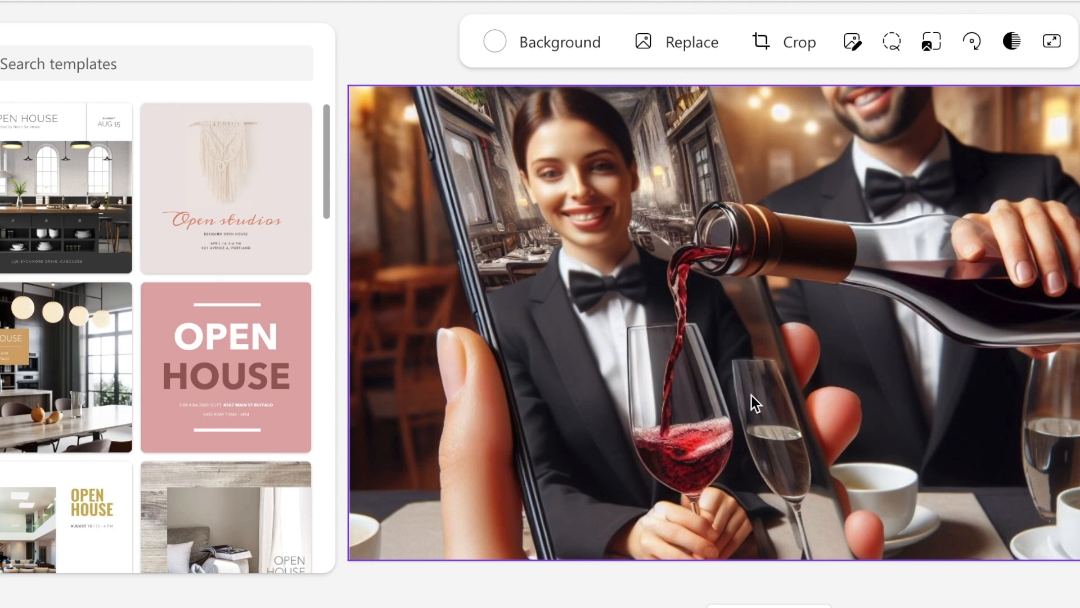
pyautogui.moveTo(175, 228)
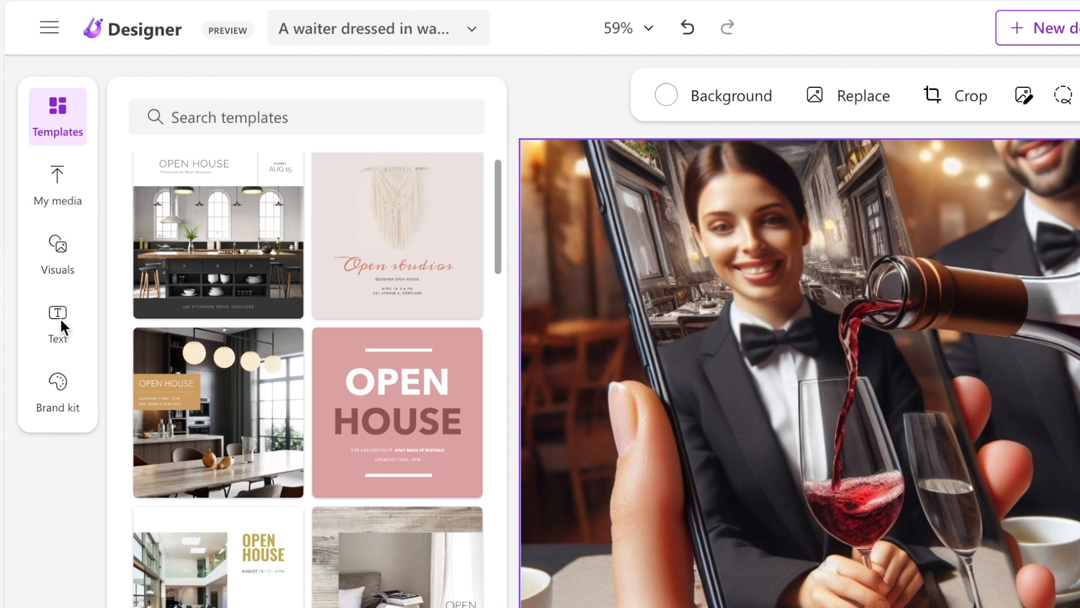
pyautogui.moveTo(54, 186)
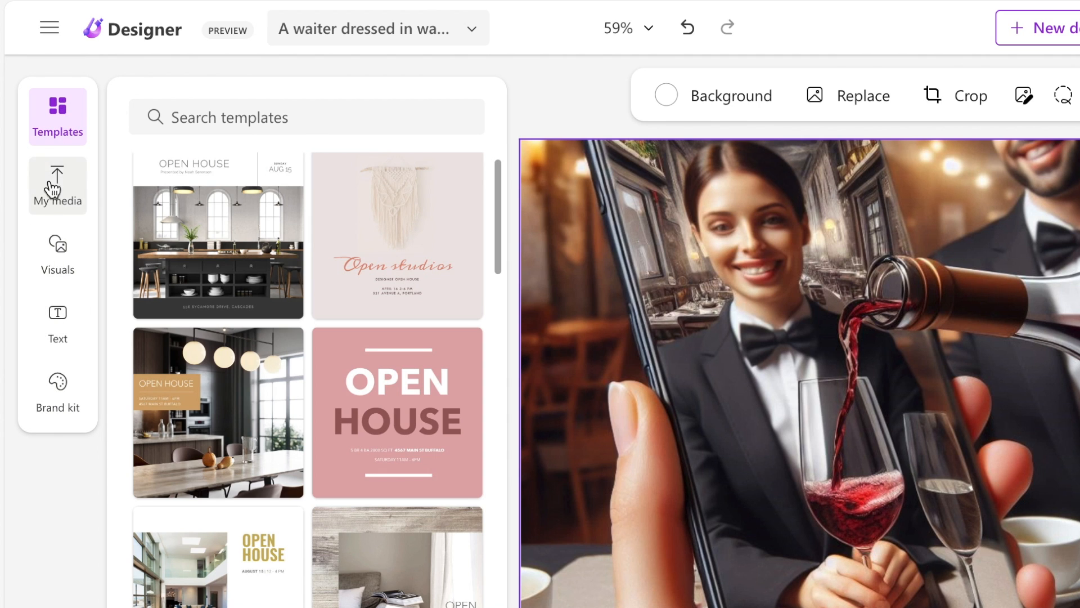
pyautogui.moveTo(58, 215)
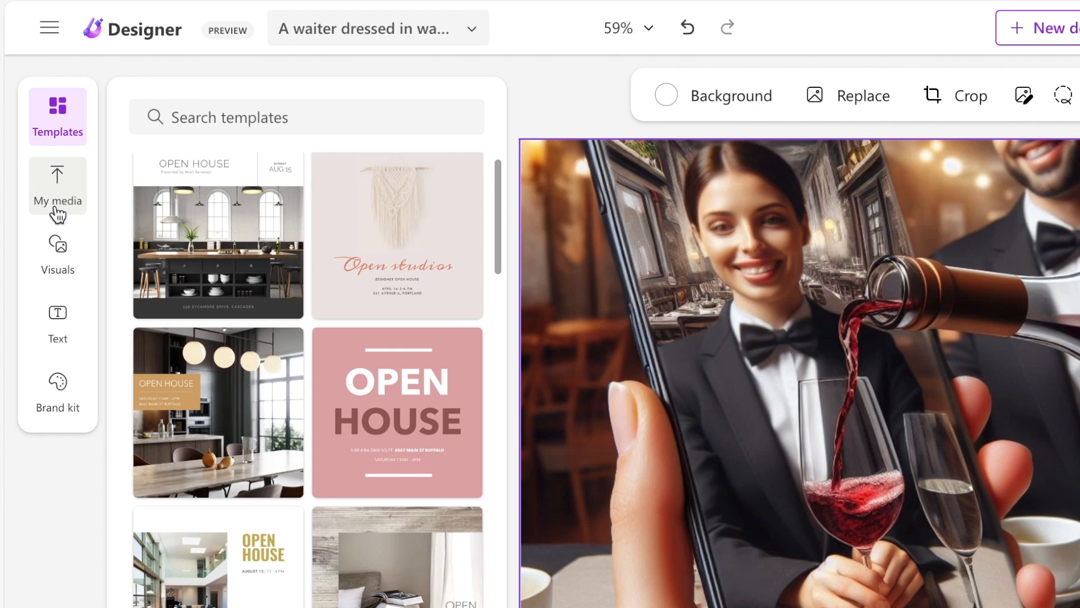
# Step: Browse the Designer side panel, then switch back to the waiter image in Image Creator
pyautogui.click(57, 253)
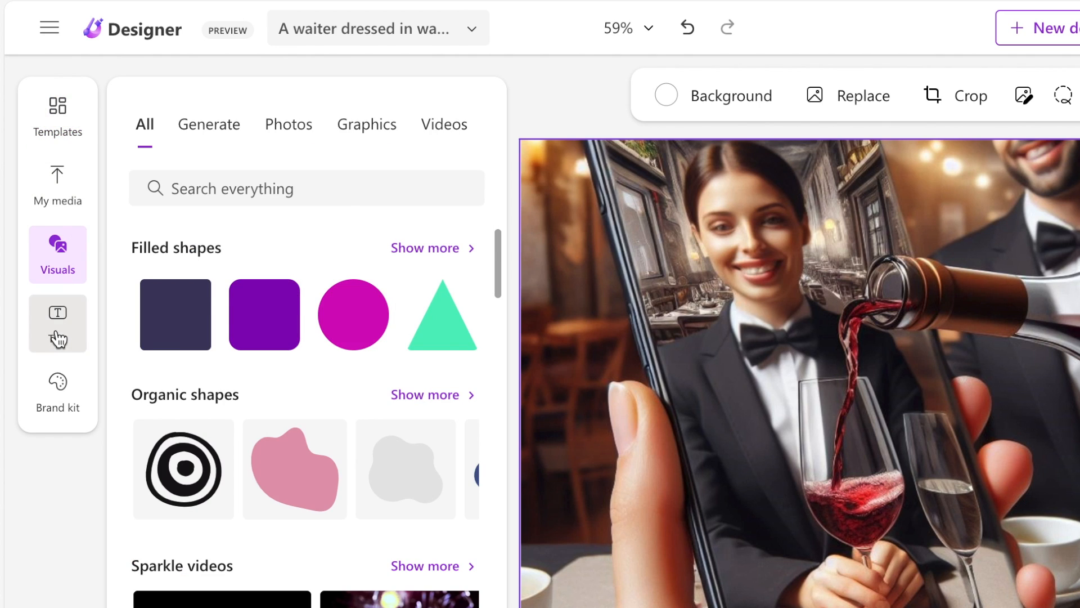
pyautogui.click(57, 392)
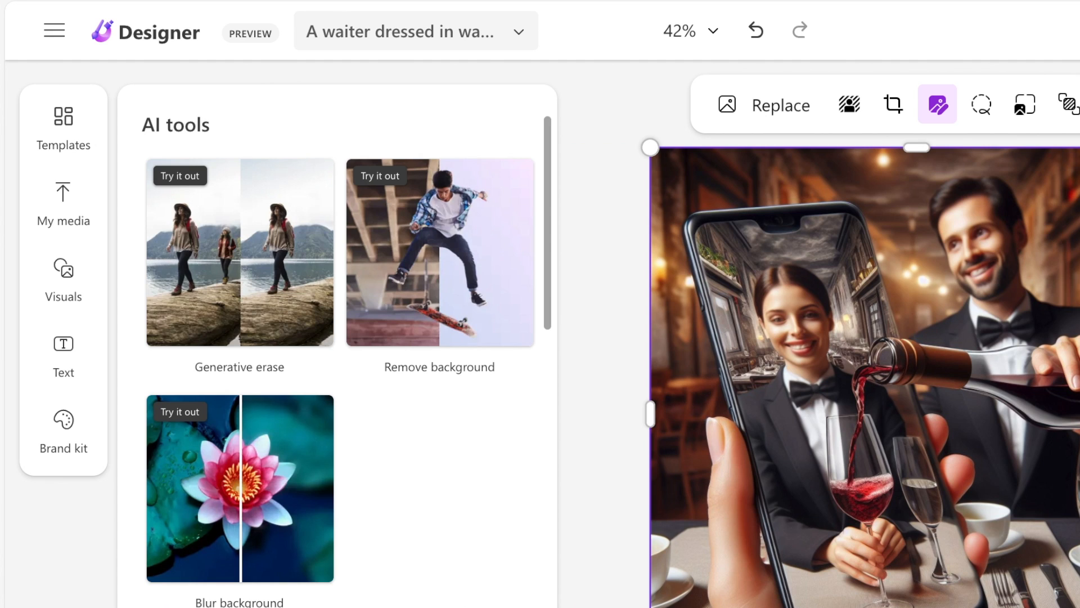
pyautogui.moveTo(1031, 170)
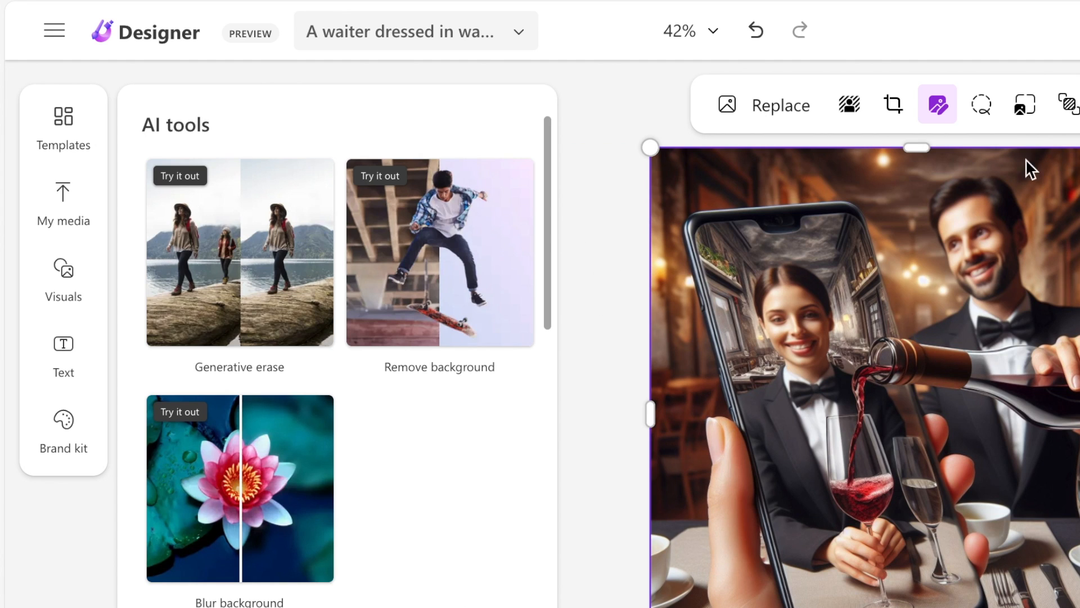
pyautogui.moveTo(672, 322)
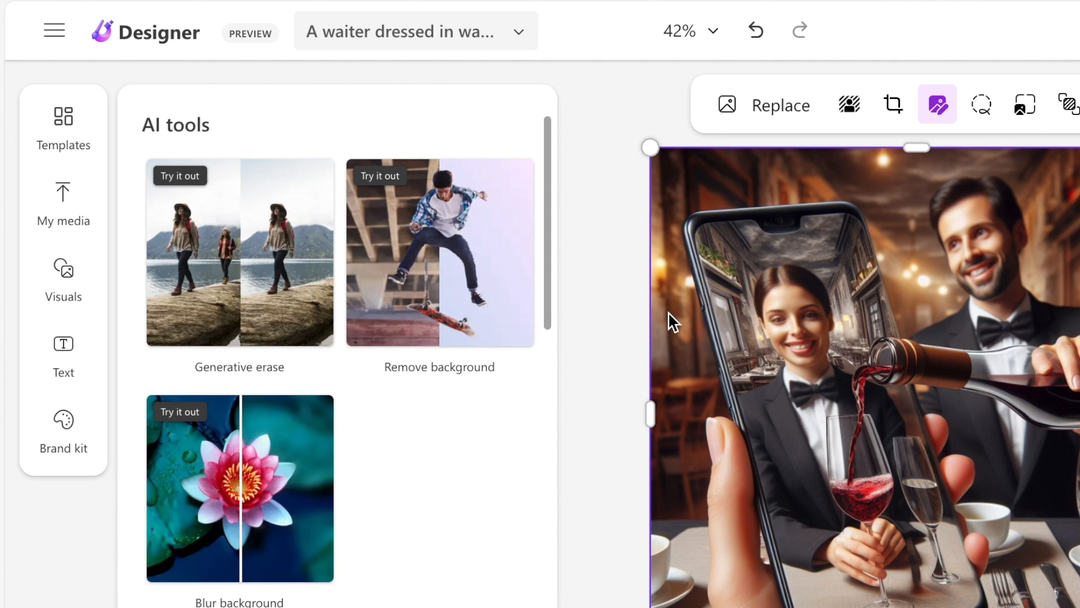
pyautogui.click(63, 427)
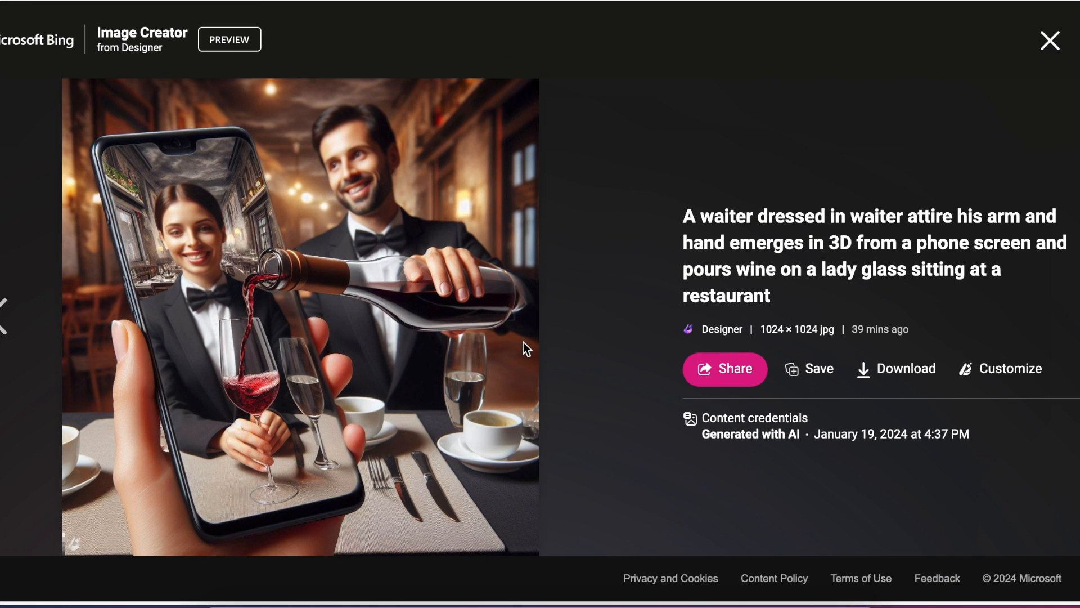
pyautogui.moveTo(558, 381)
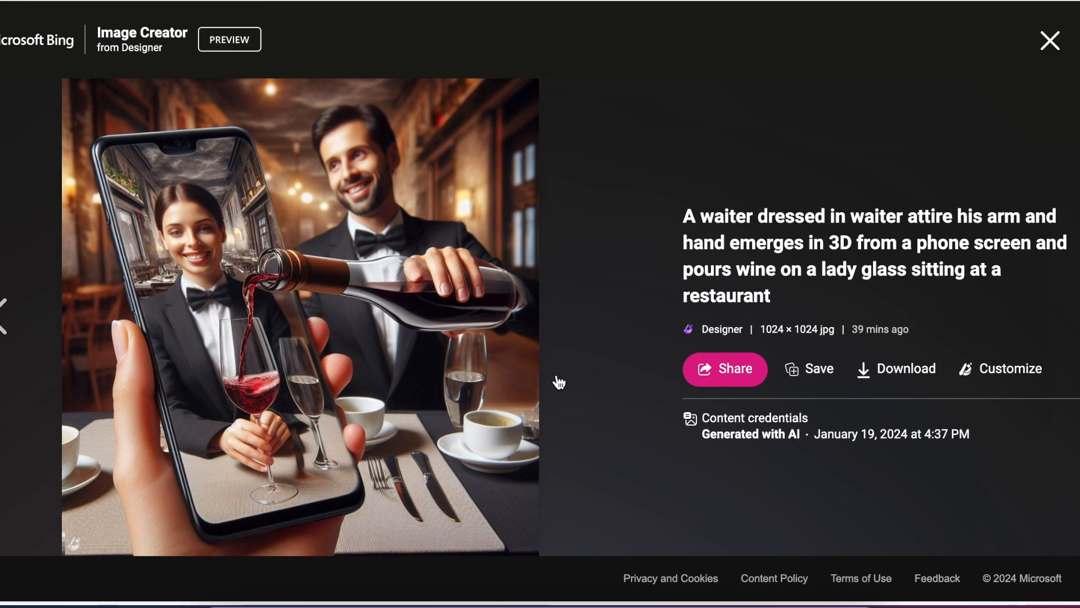
pyautogui.moveTo(544, 325)
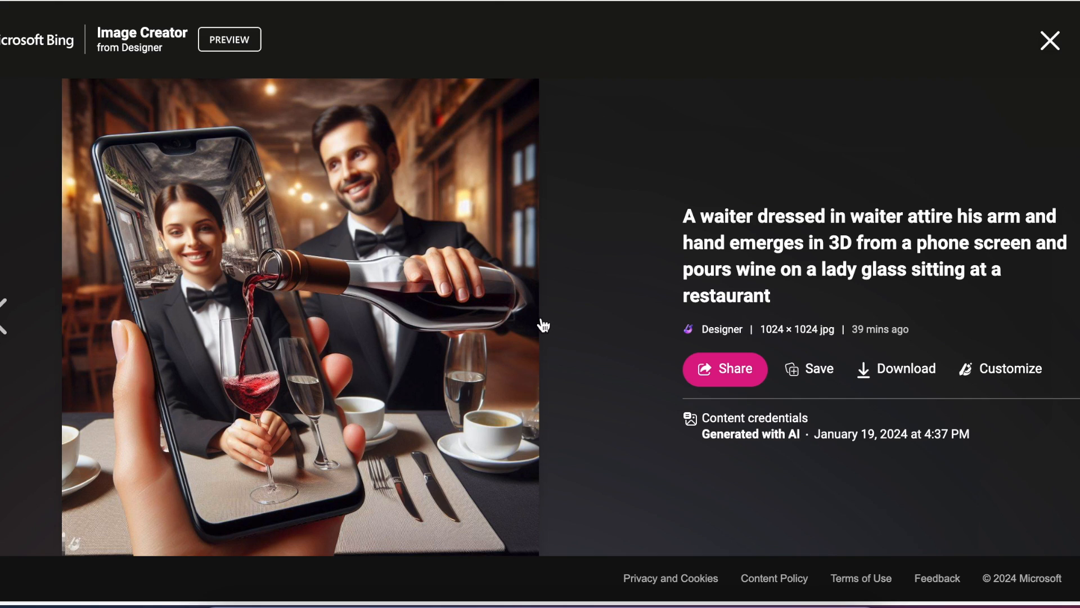
pyautogui.moveTo(122, 108)
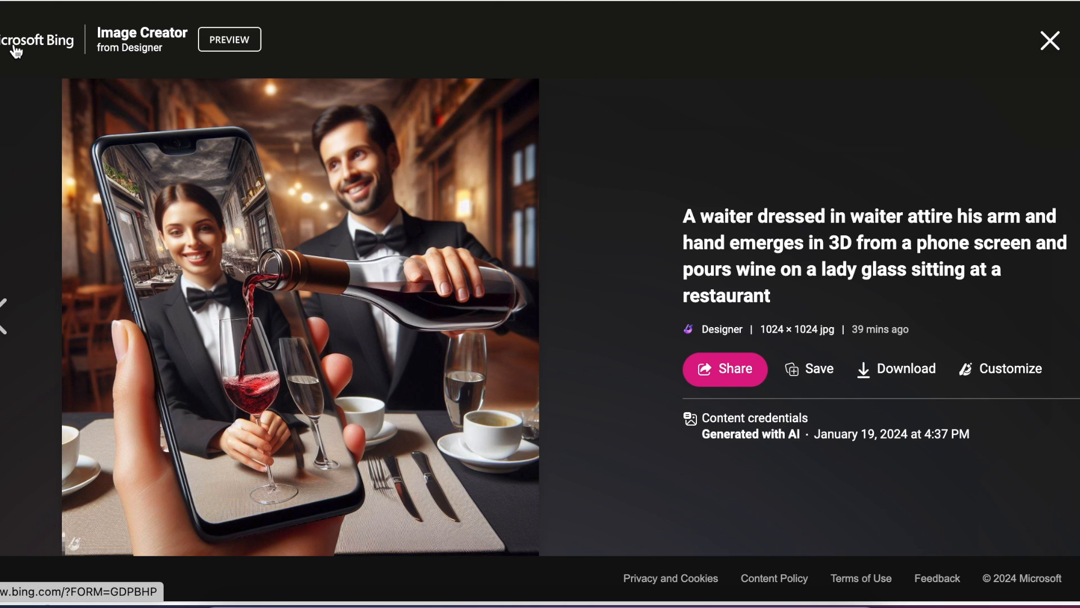
pyautogui.moveTo(117, 46)
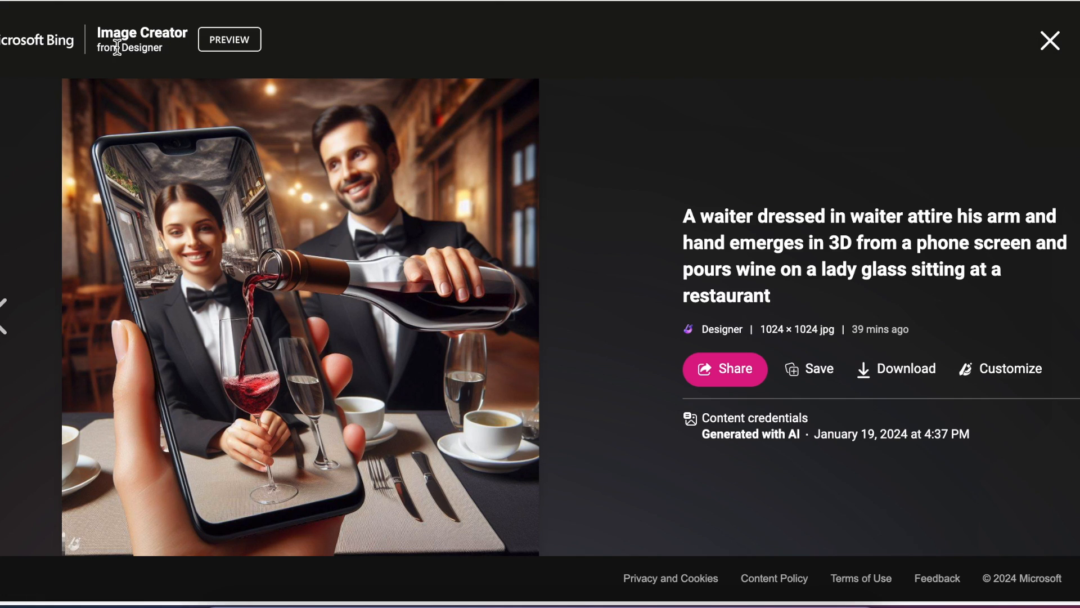
pyautogui.moveTo(133, 53)
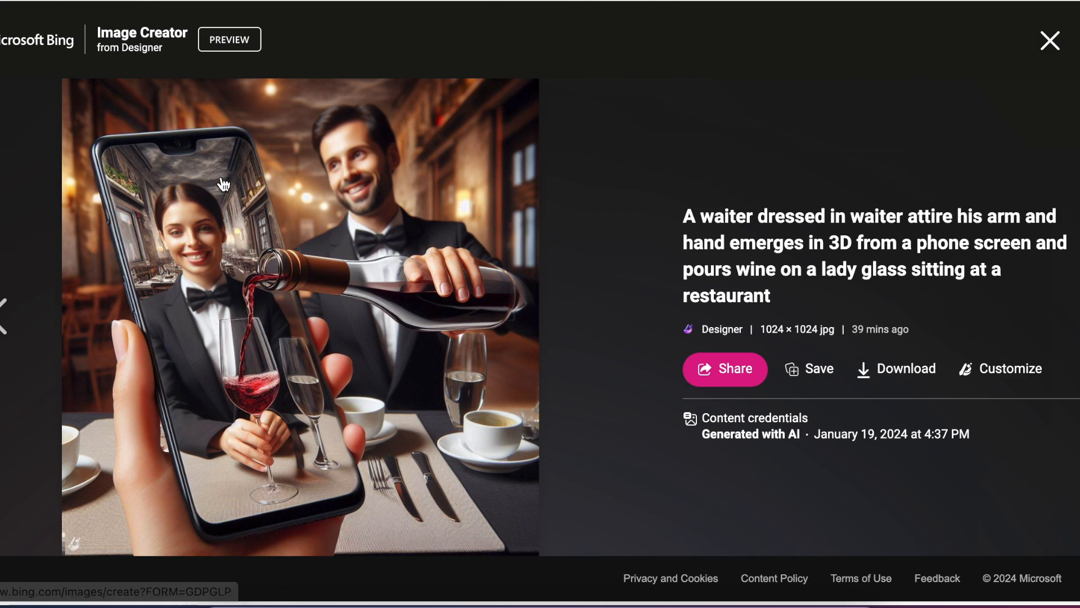
pyautogui.moveTo(454, 363)
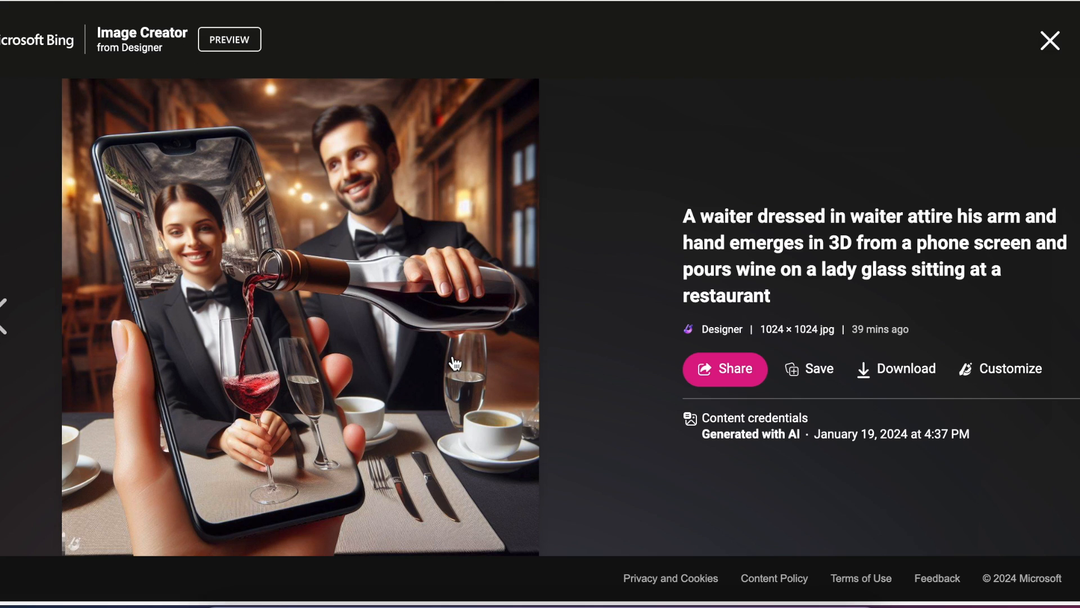
pyautogui.moveTo(453, 364)
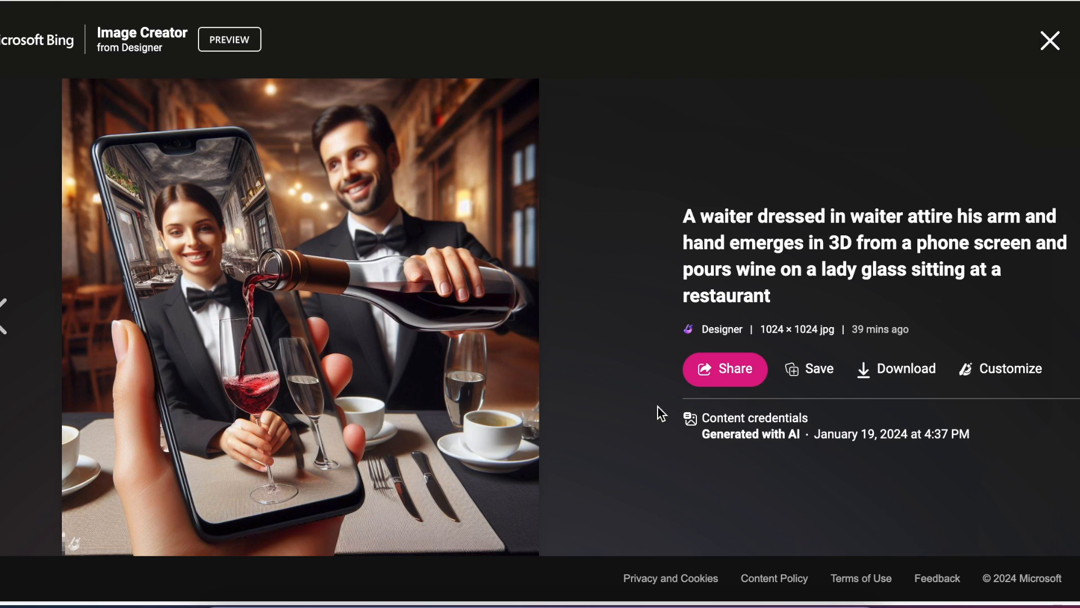
pyautogui.moveTo(568, 455)
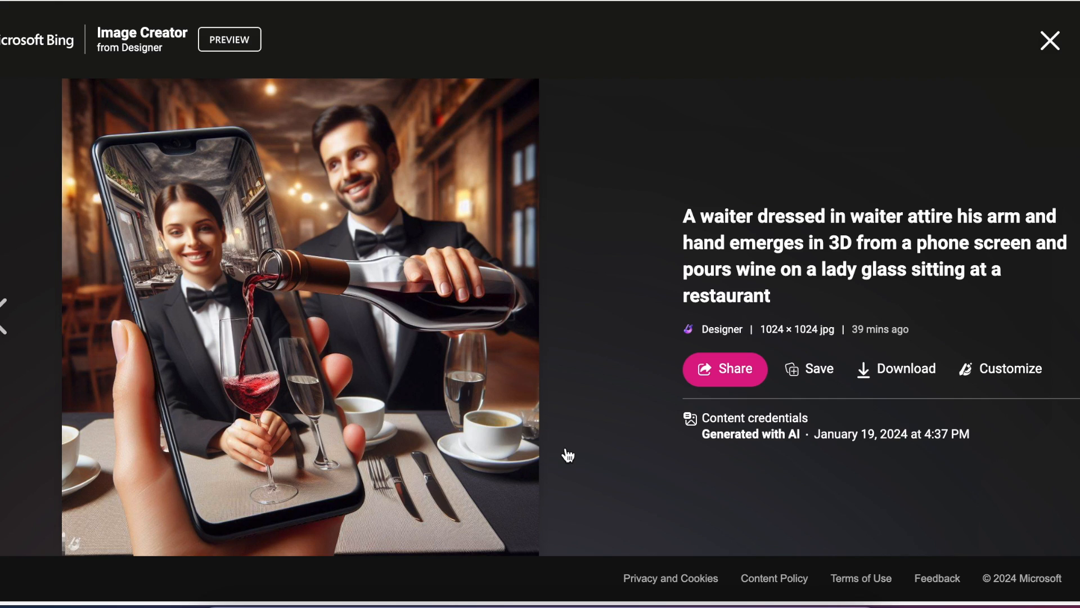
pyautogui.moveTo(266, 118)
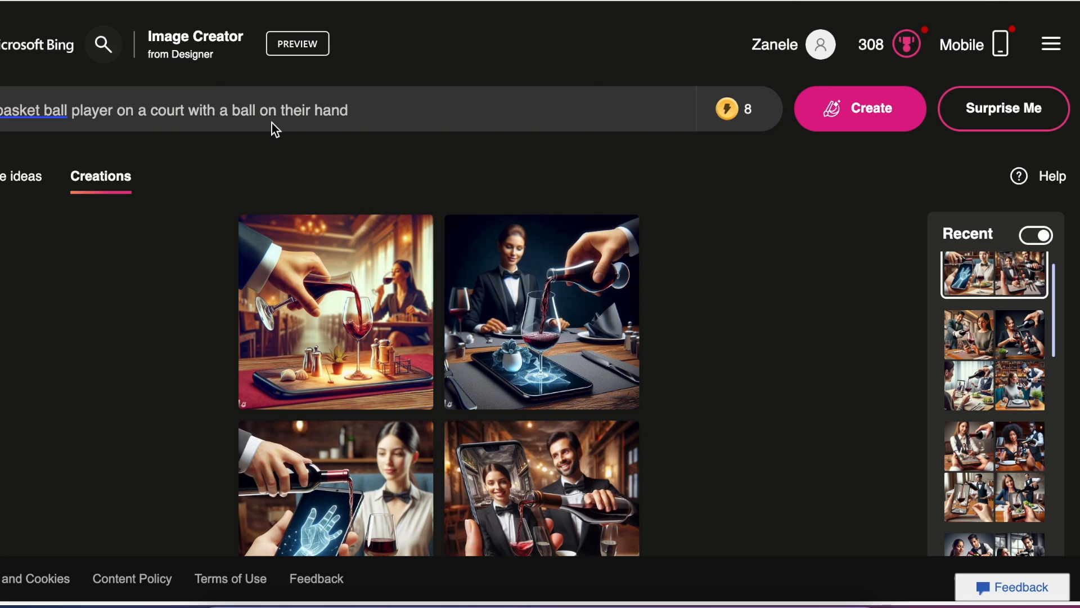
pyautogui.moveTo(337, 370)
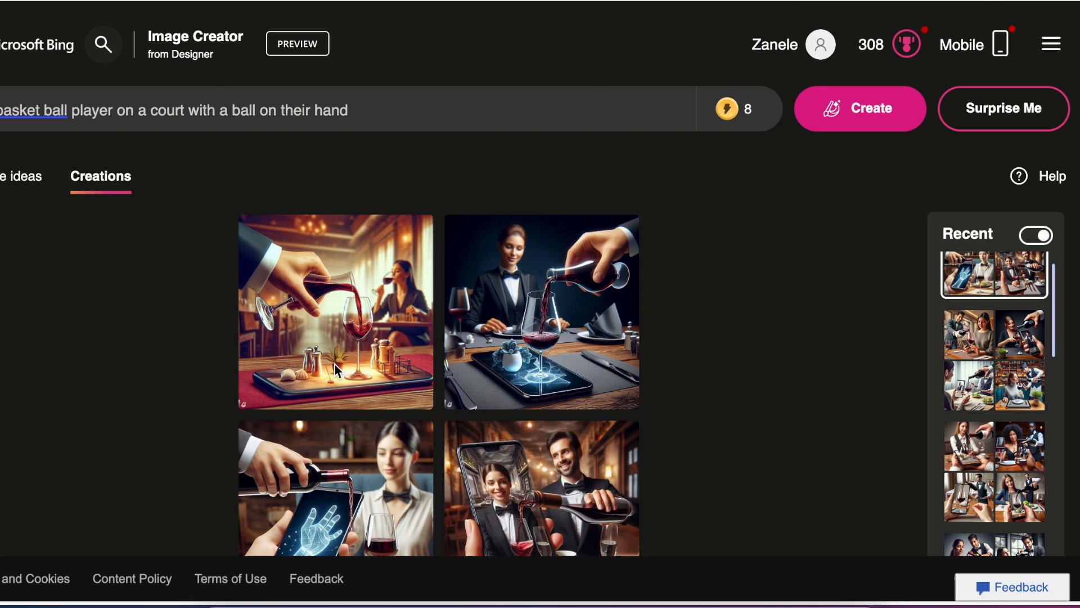
pyautogui.moveTo(507, 269)
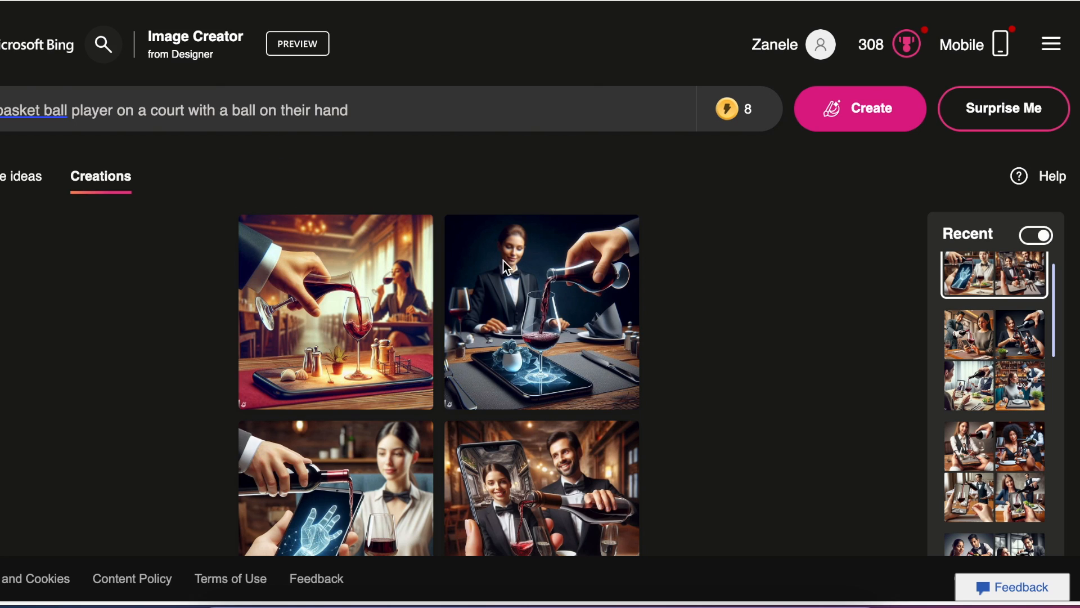
pyautogui.moveTo(389, 449)
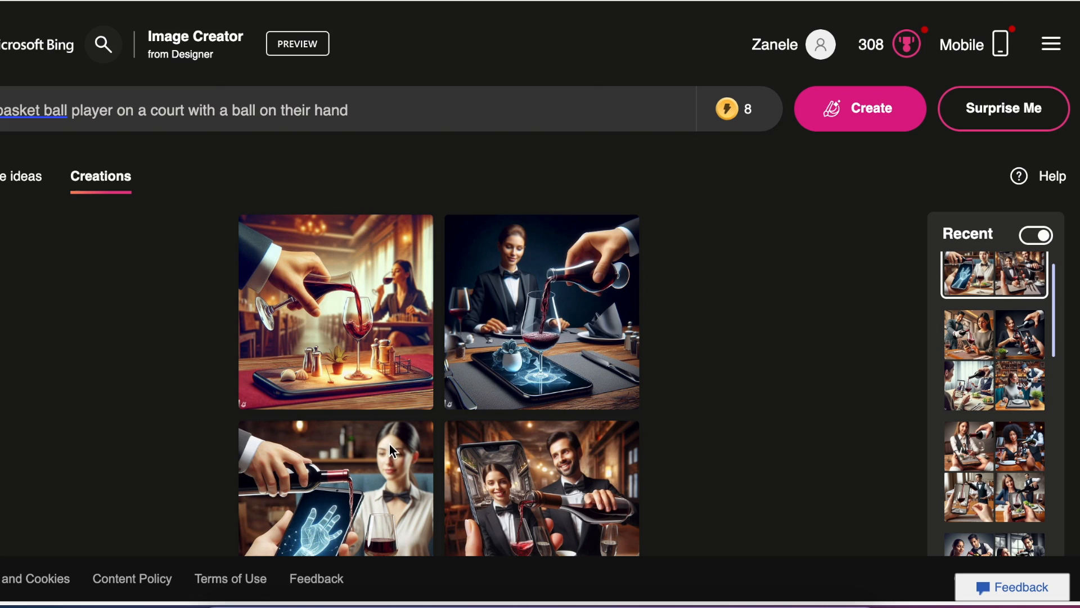
pyautogui.moveTo(359, 275)
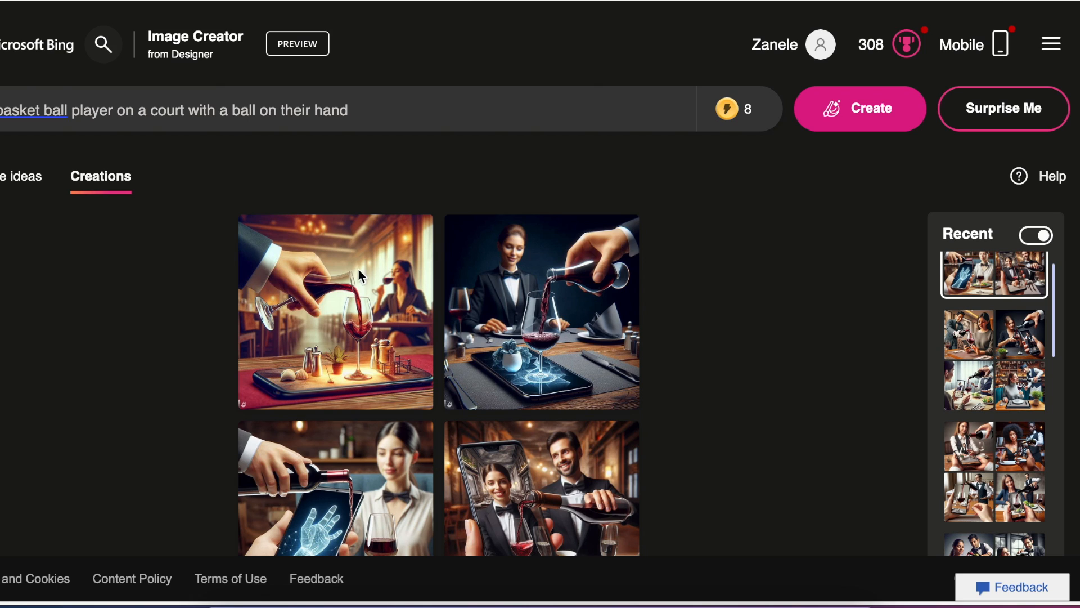
pyautogui.moveTo(229, 130)
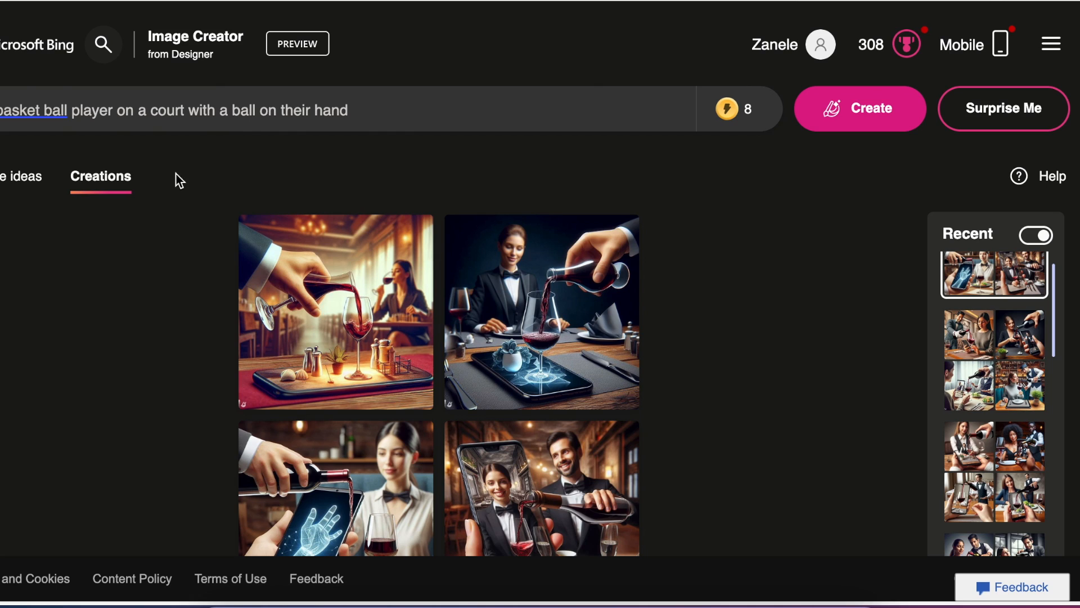
pyautogui.moveTo(372, 406)
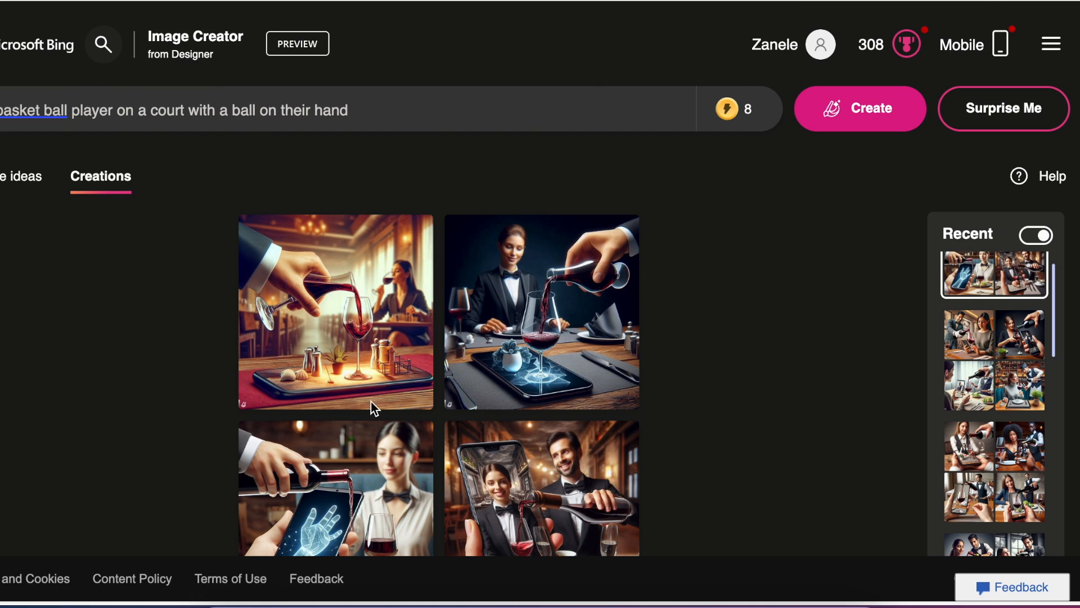
pyautogui.moveTo(123, 98)
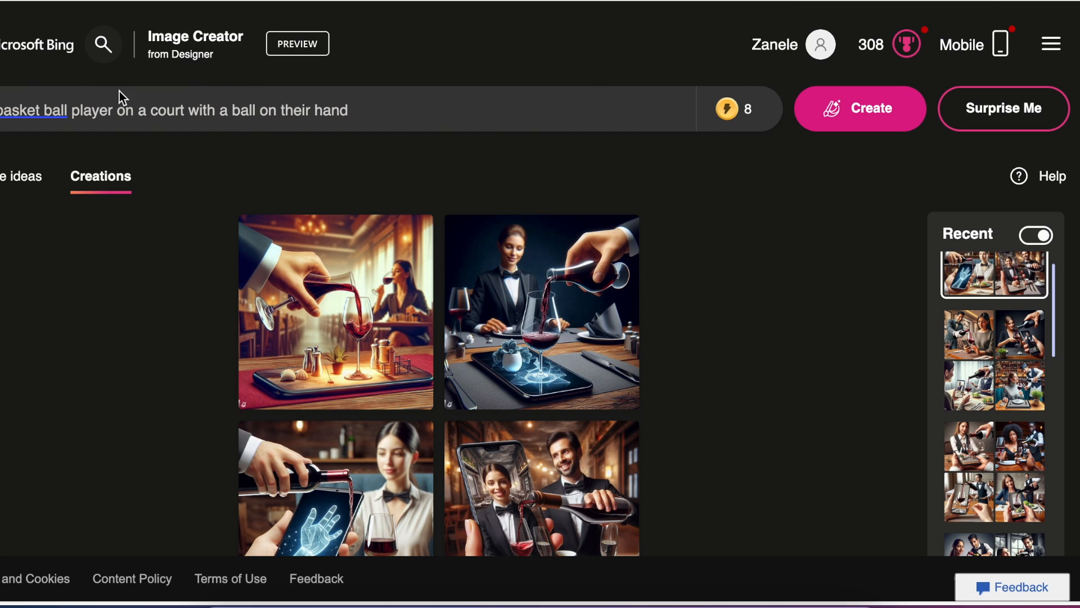
# Step: Run the basketball player prompt to produce four images of a player on a court
pyautogui.click(860, 108)
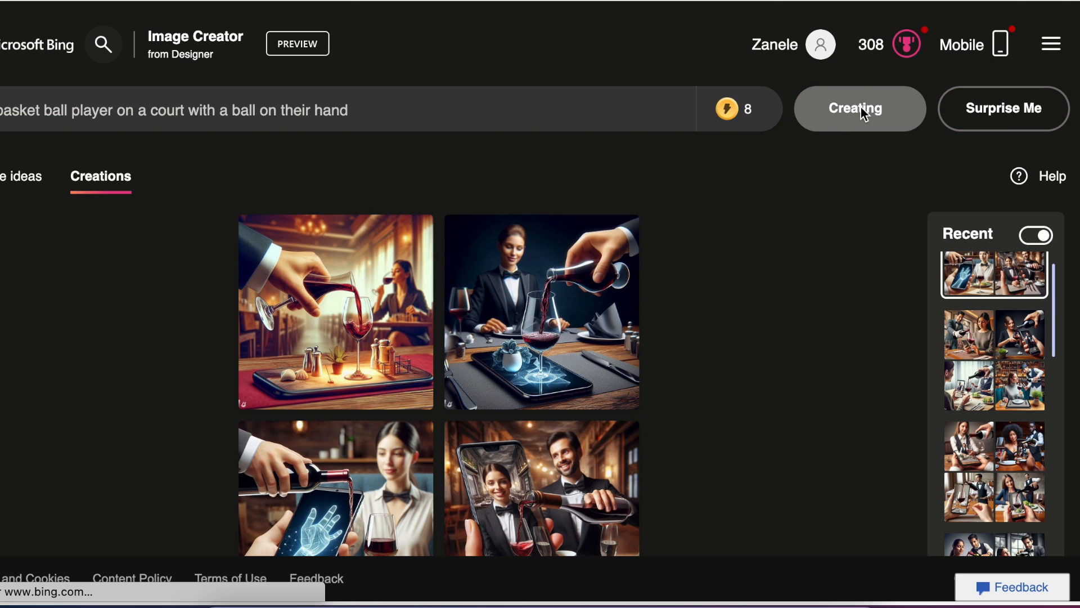
pyautogui.click(859, 109)
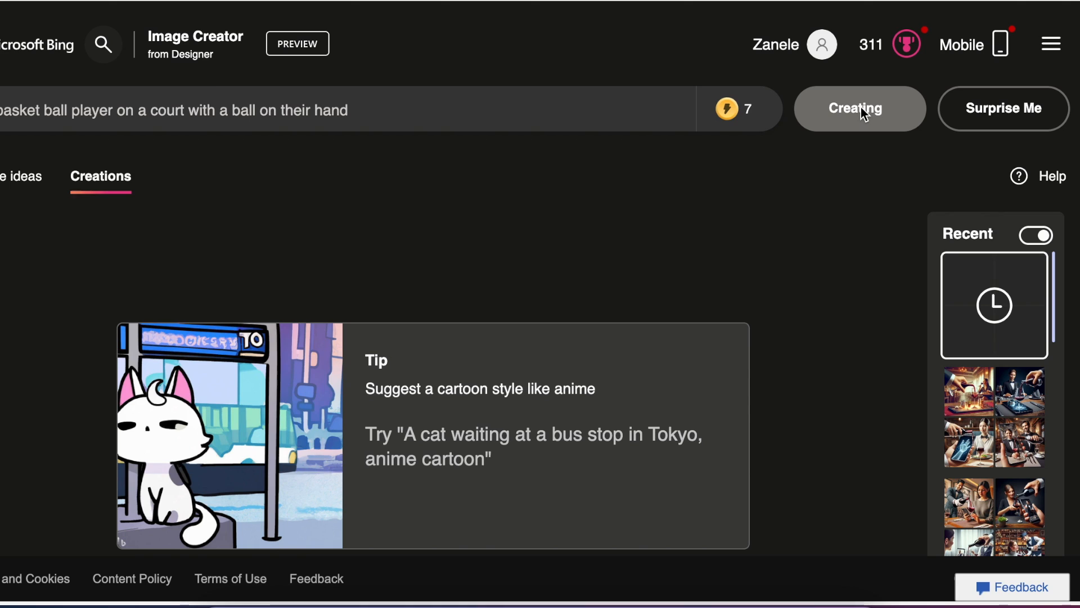
pyautogui.click(859, 108)
pyautogui.write(' african')
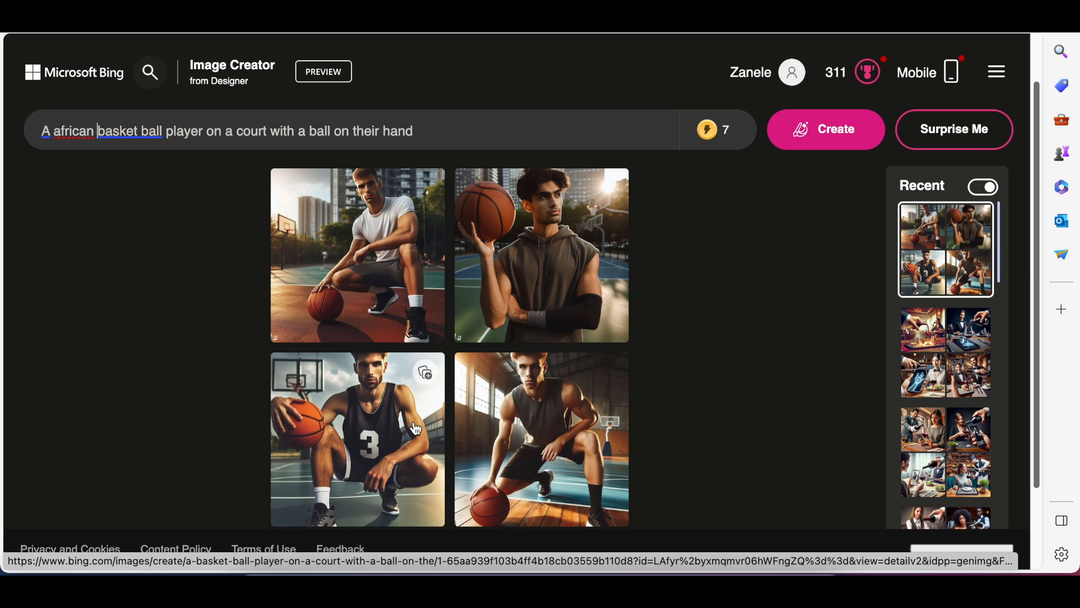
pyautogui.moveTo(613, 455)
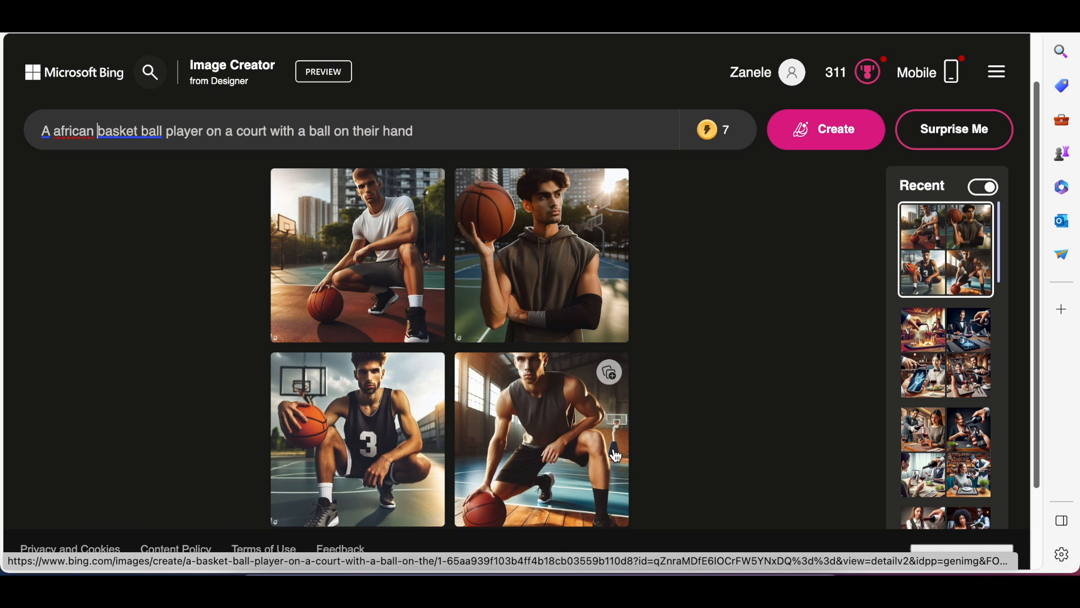
pyautogui.moveTo(578, 477)
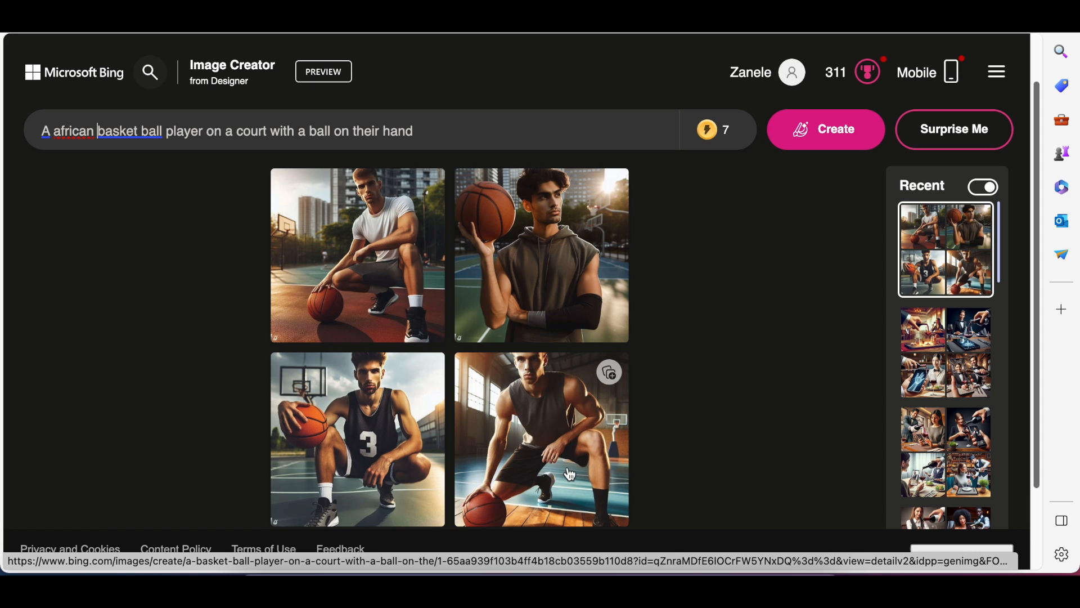
pyautogui.moveTo(556, 467)
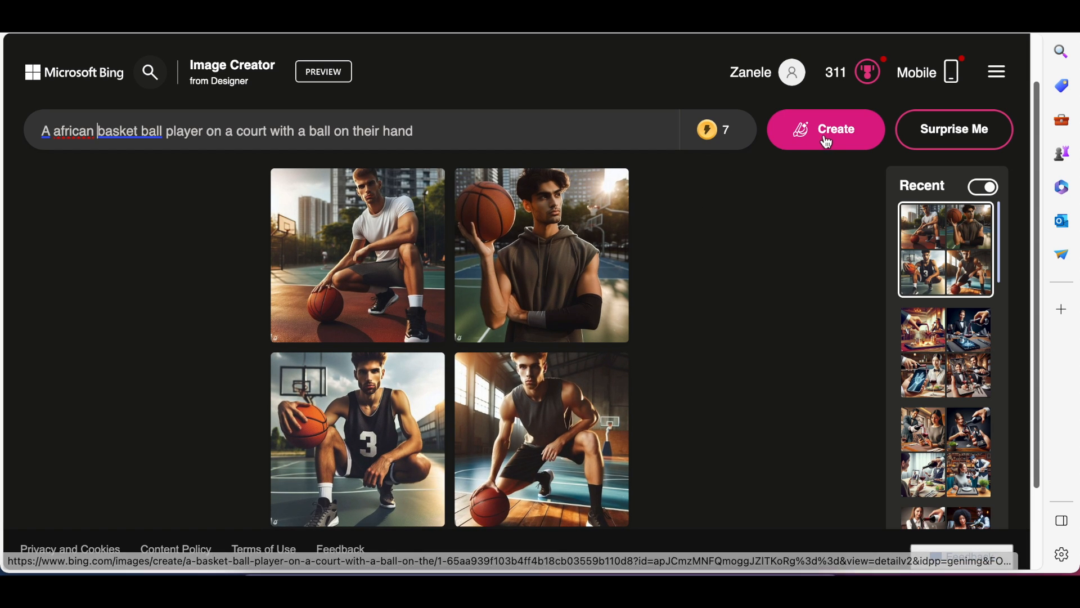
# Step: Run the African basketball player prompt and scroll down to view the four results
pyautogui.click(825, 130)
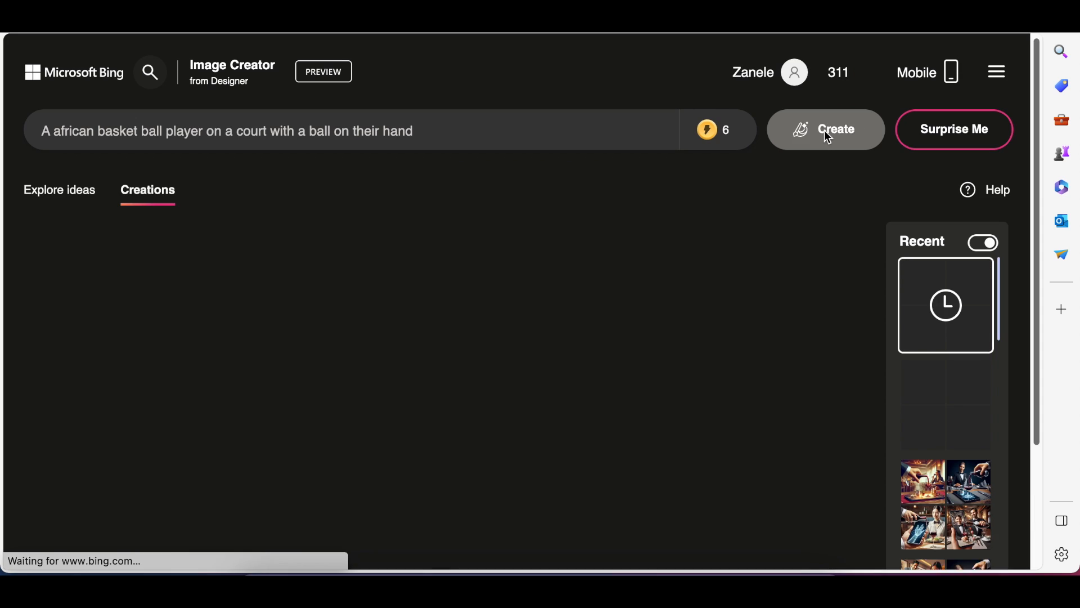
pyautogui.click(826, 129)
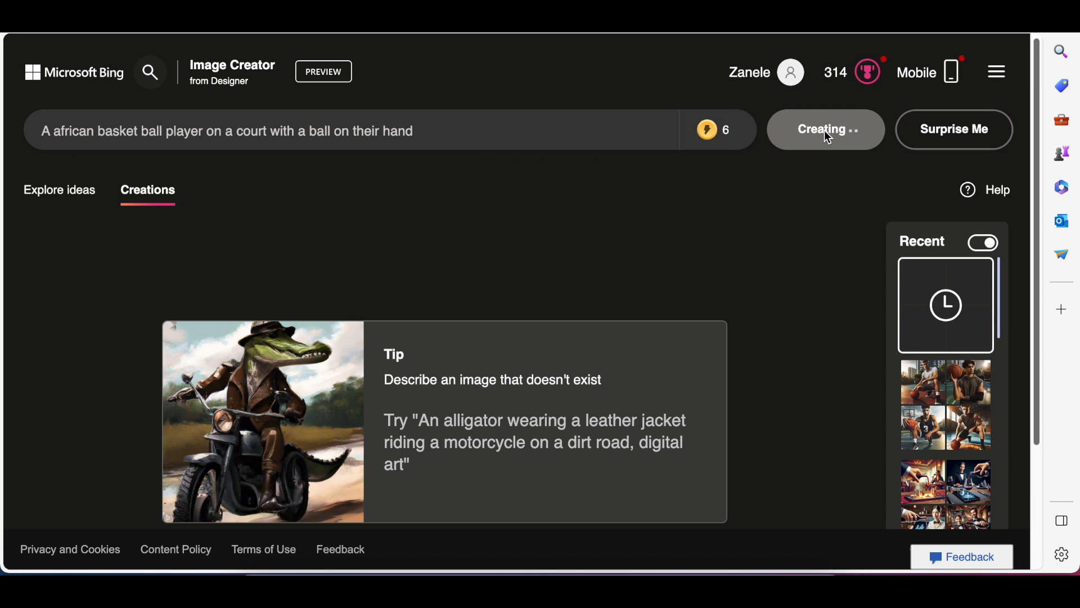
pyautogui.moveTo(803, 162)
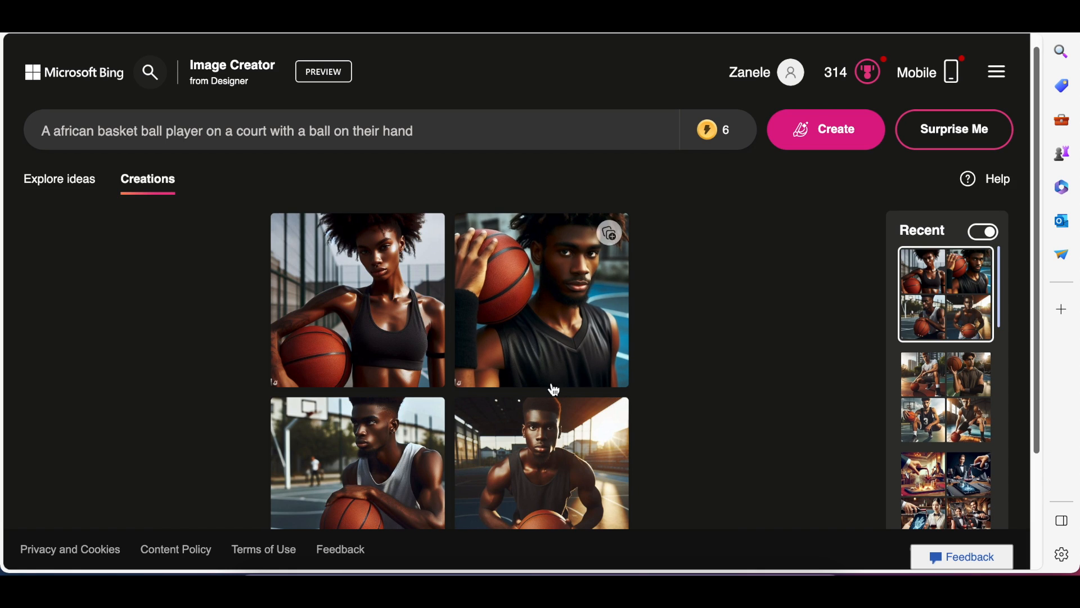
pyautogui.scroll(-3)
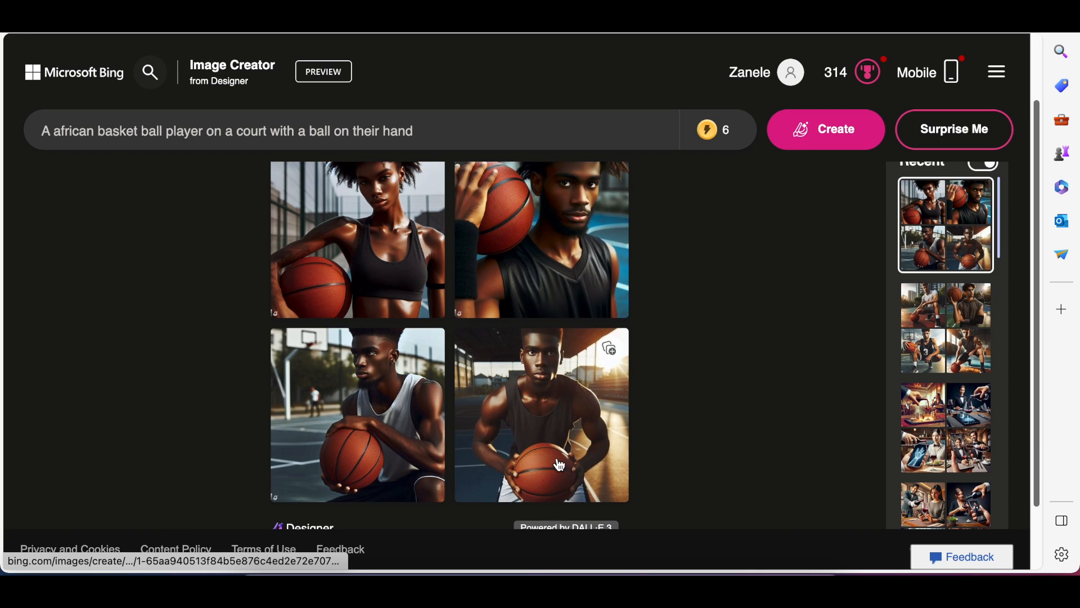